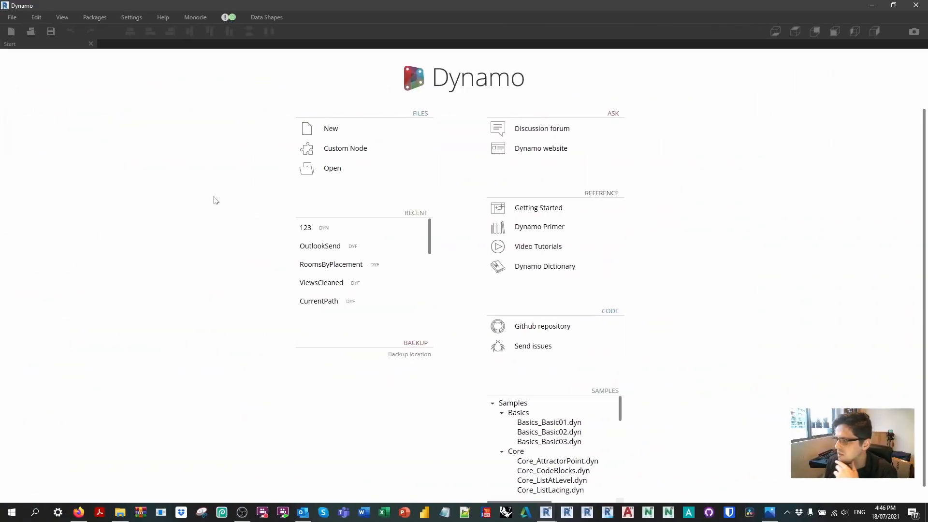
mouse_move(331, 168)
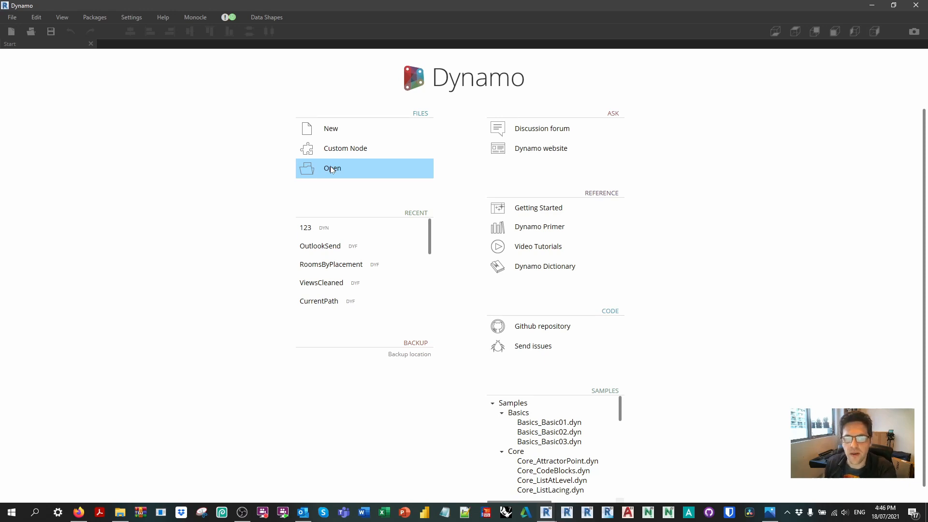
- Show the Open Dynamo Definition dialog from the start page's Files section
left_click(331, 168)
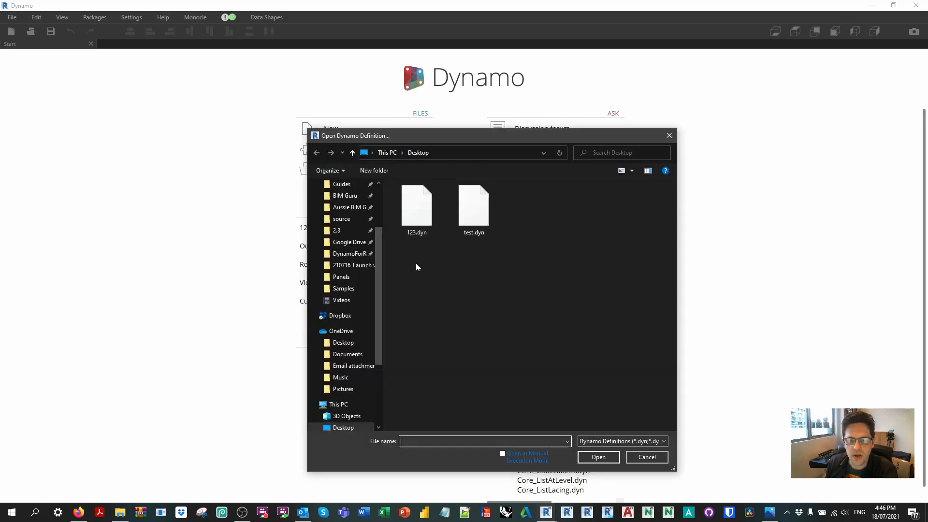
- Open ABG_210222_BeginnerText.dyn and remove the stray CreateLog node
left_click(354, 207)
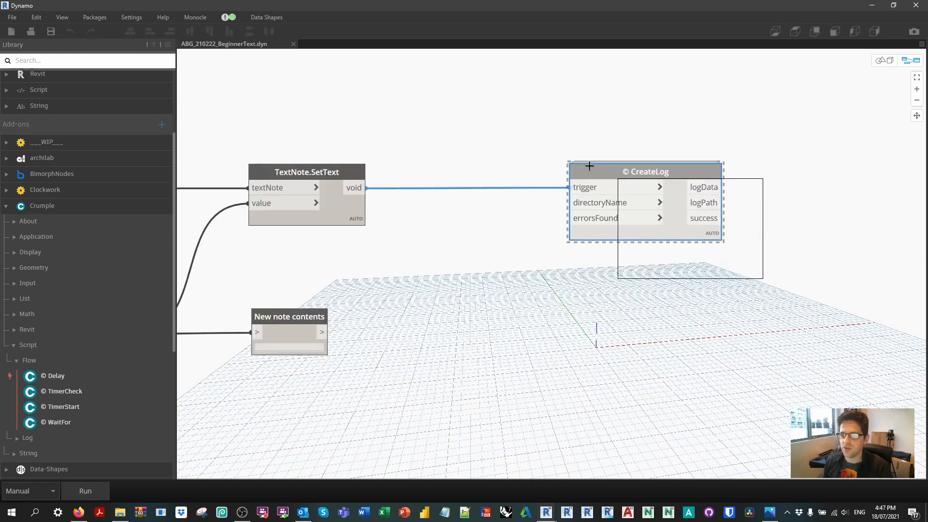
key("Delete")
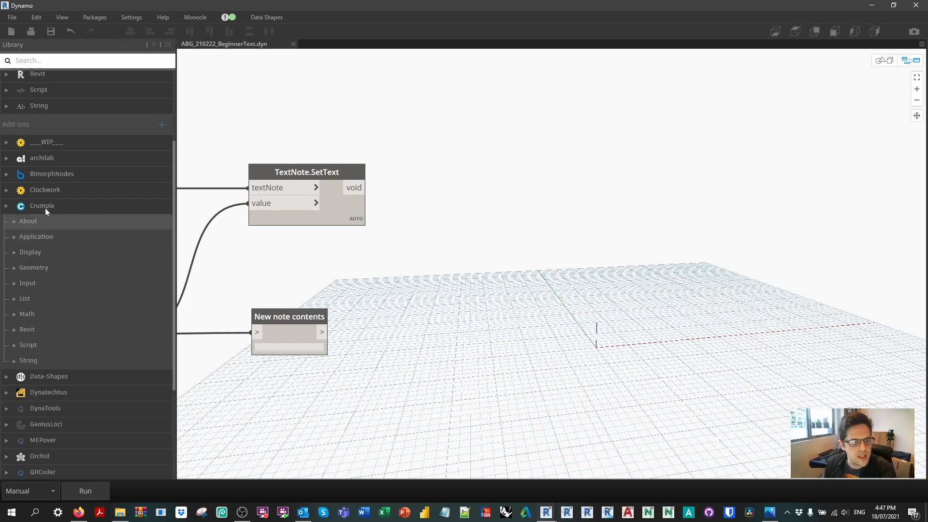
- Expand Crumple > Script > Log in the Library to reveal the CreateLog node
left_click(28, 344)
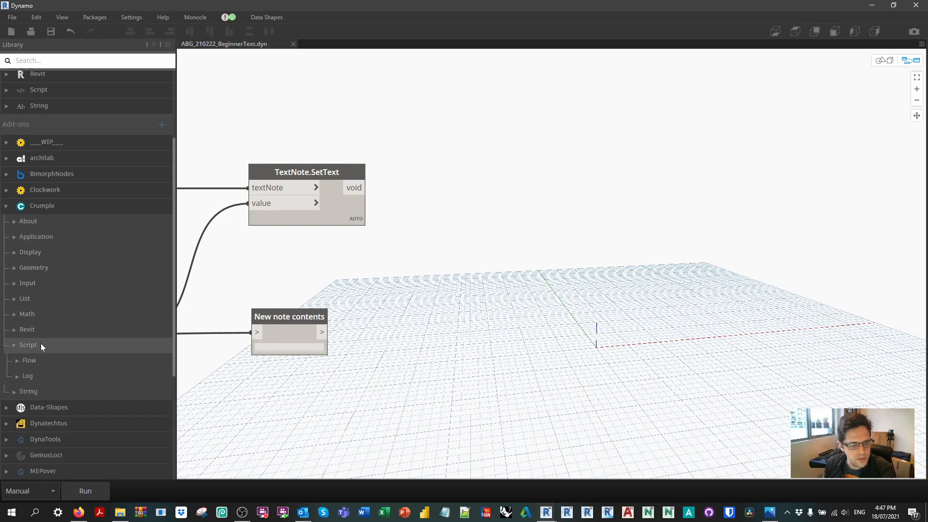
left_click(27, 376)
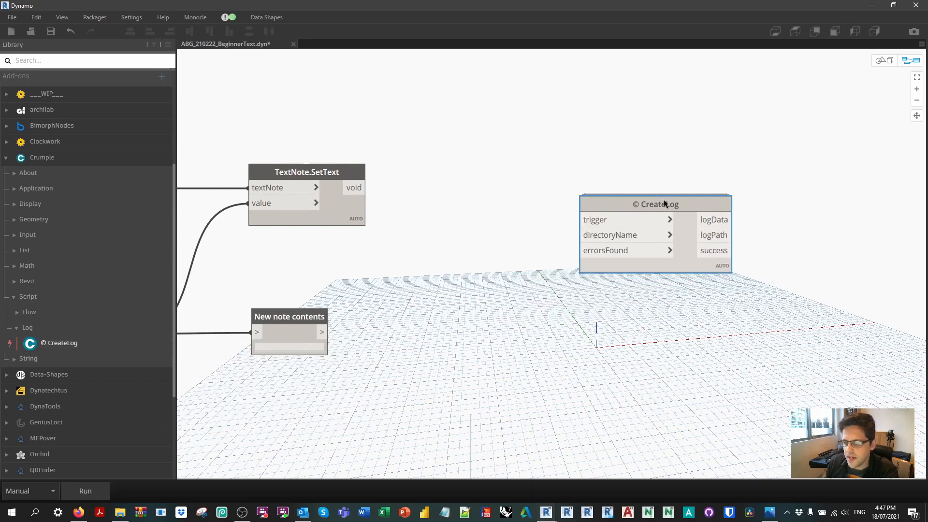
mouse_move(618, 151)
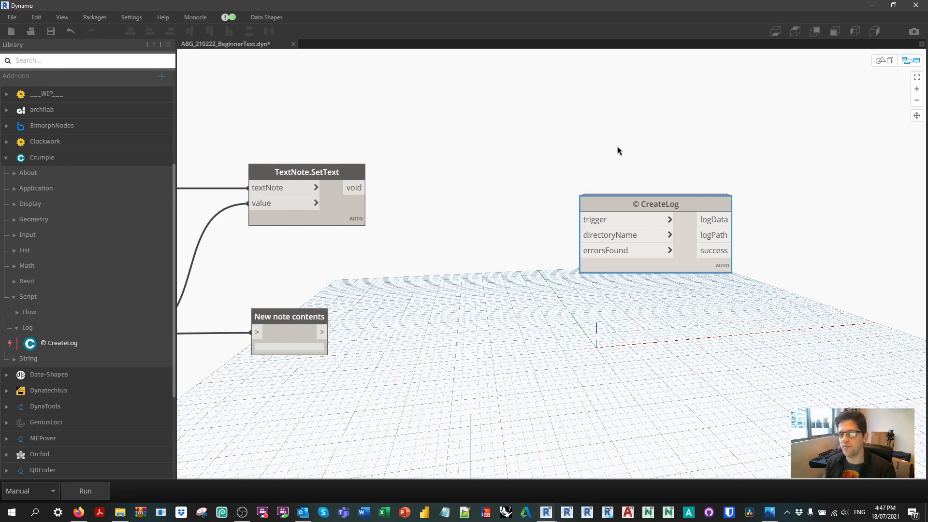
mouse_move(620, 218)
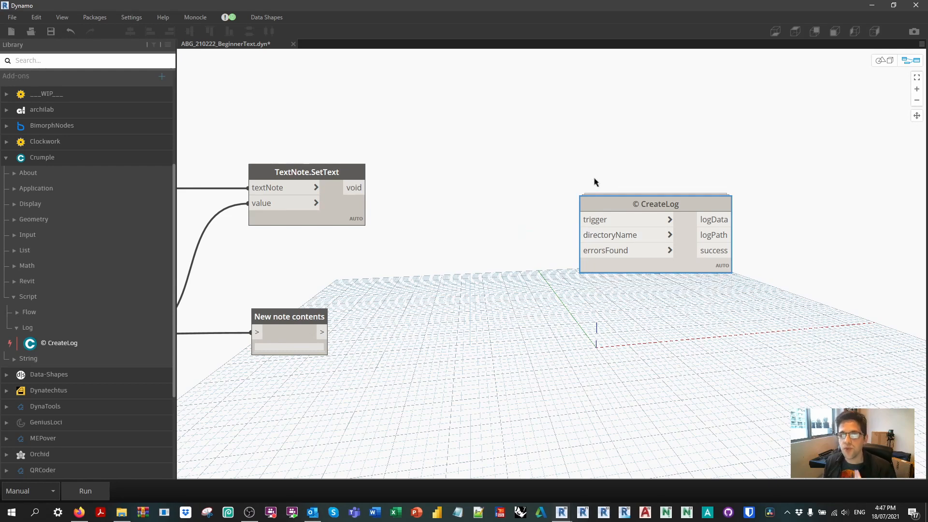
mouse_move(602, 176)
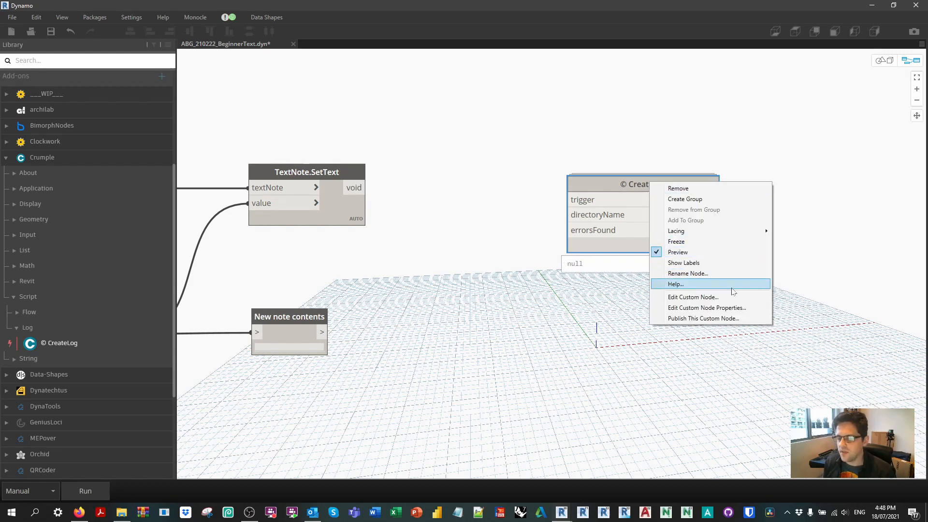
- Edit the CreateLog custom node and show its Python Script node's code in the editor
left_click(692, 297)
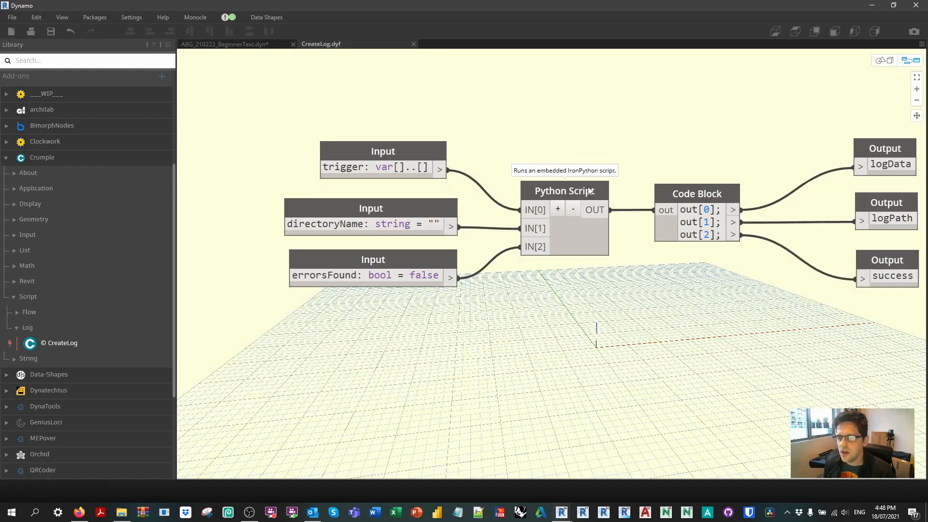
right_click(563, 190)
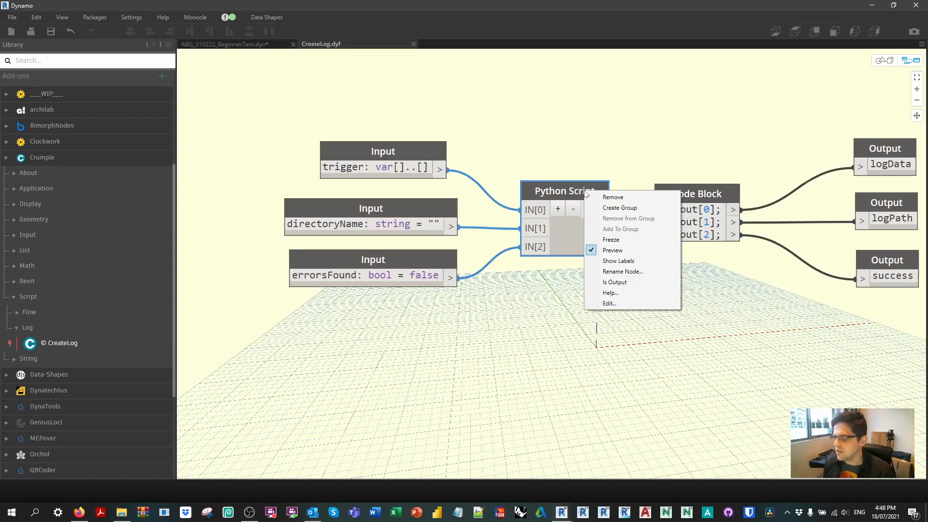
mouse_move(624, 303)
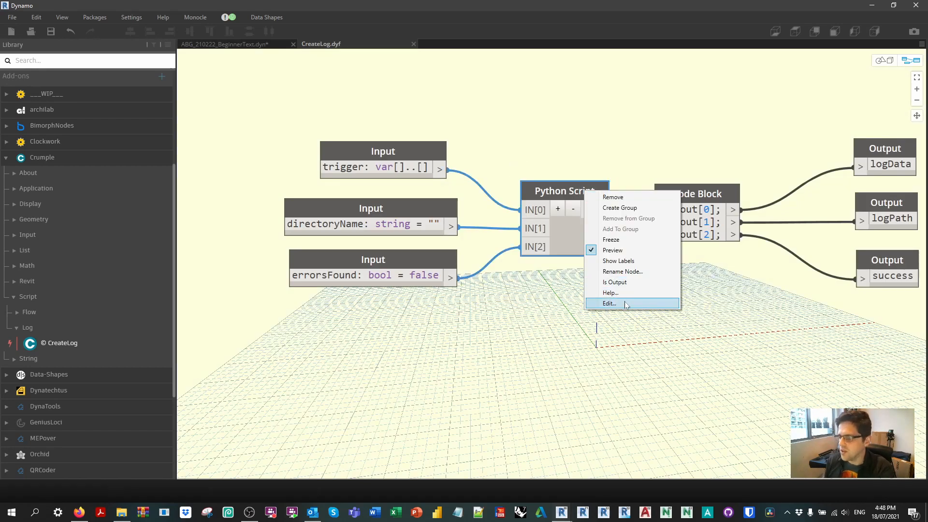
left_click(608, 302)
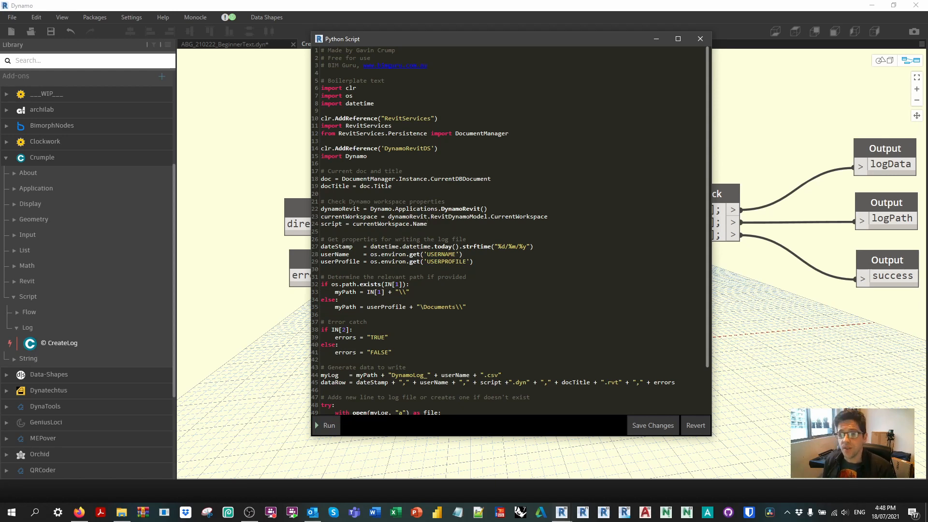
left_click(428, 224)
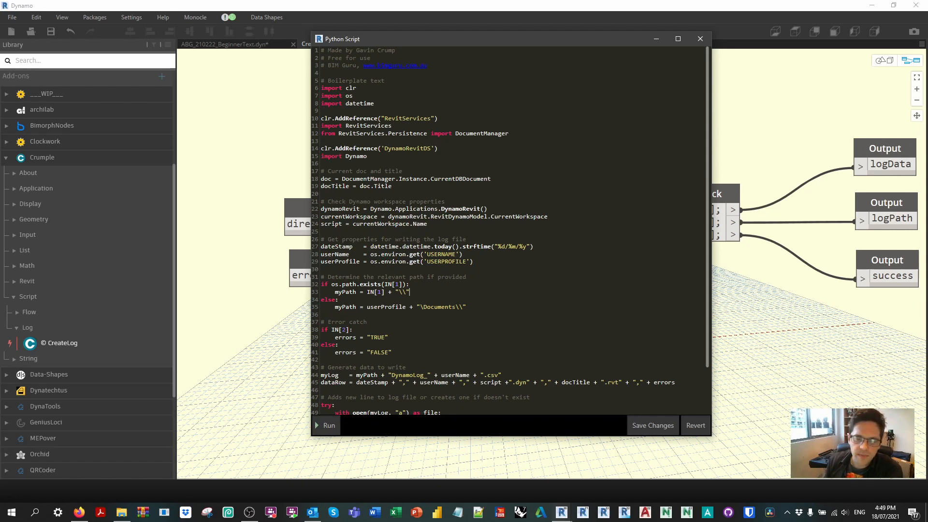
scroll("down", 3)
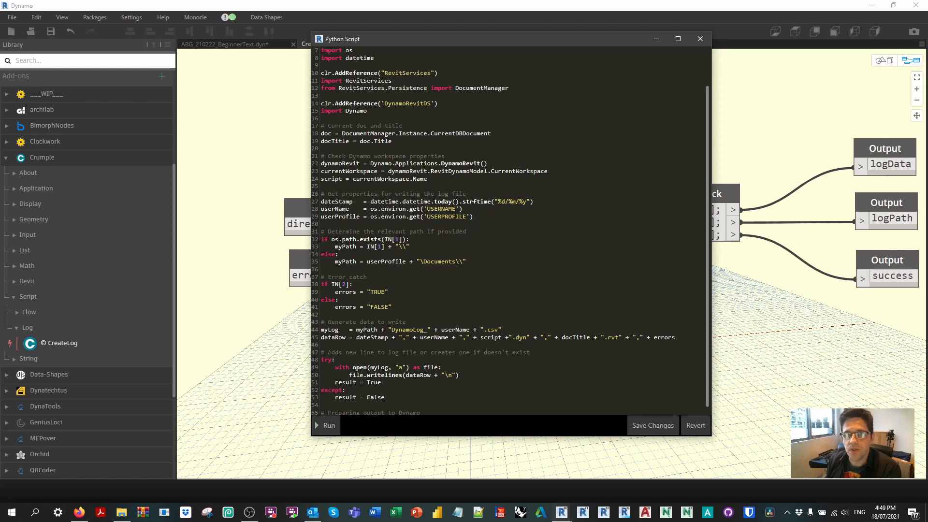
left_click(388, 291)
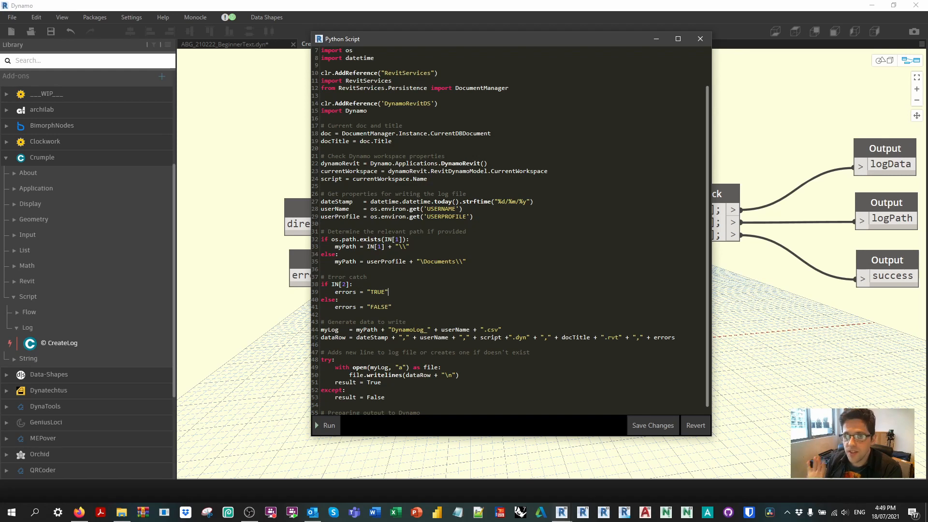
scroll("down", 3)
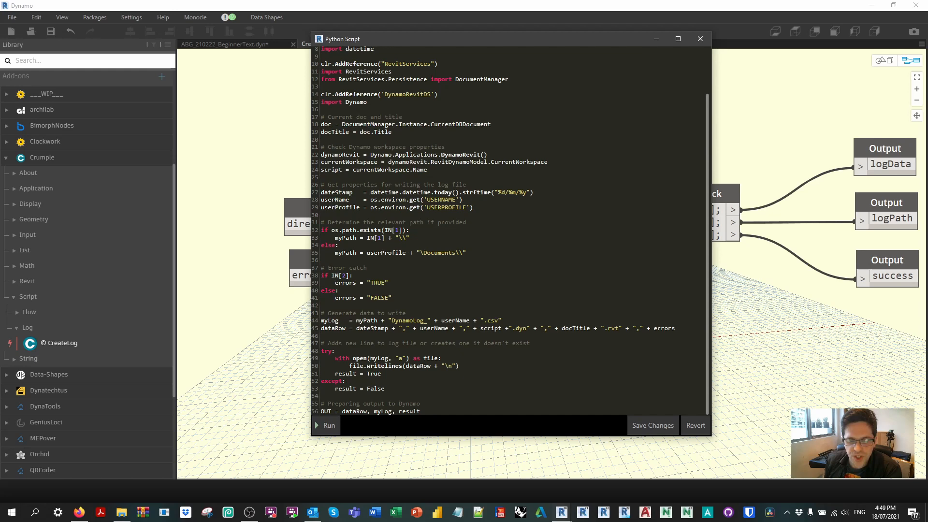
- Review the script down to the OUT line and close the Python editor
left_click(502, 320)
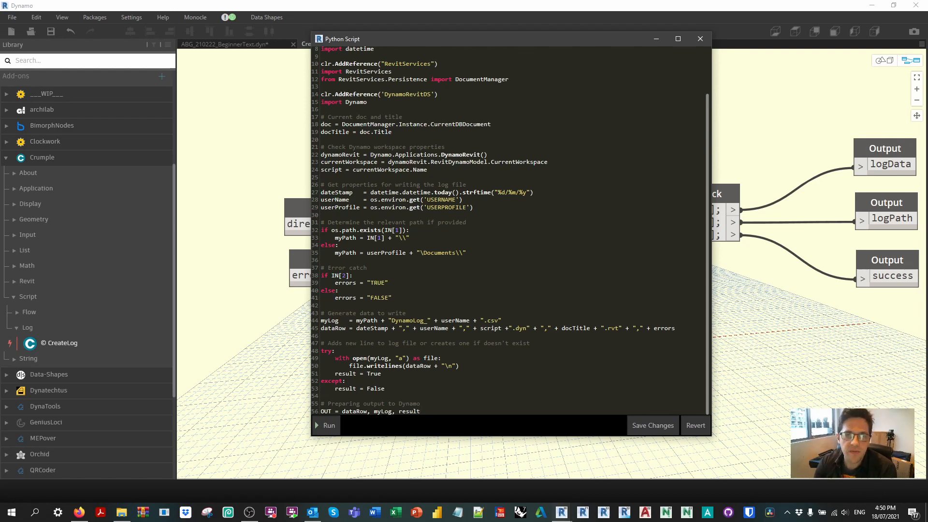
left_click(420, 411)
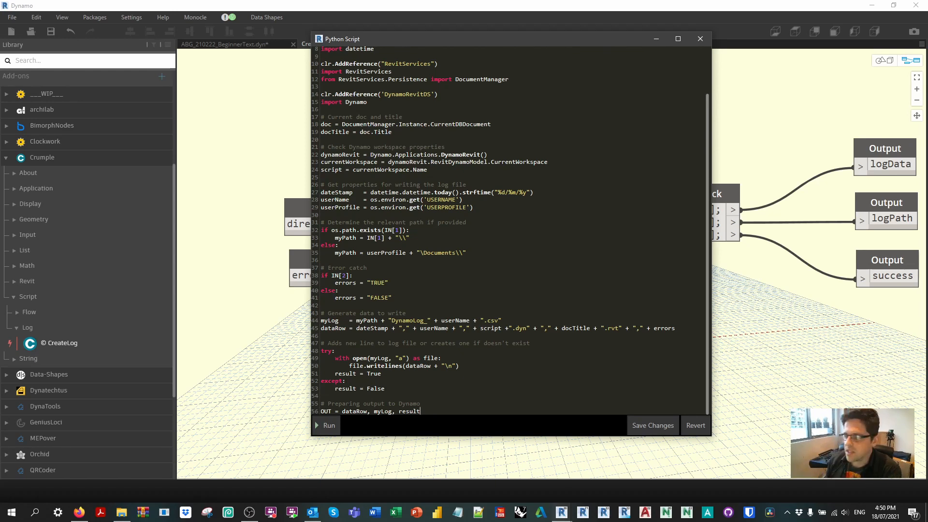
left_click(701, 39)
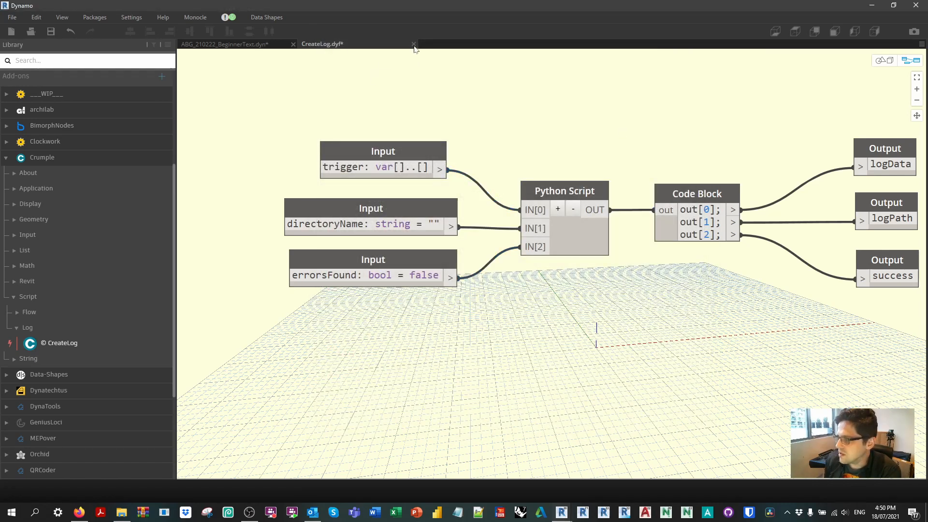
mouse_move(585, 114)
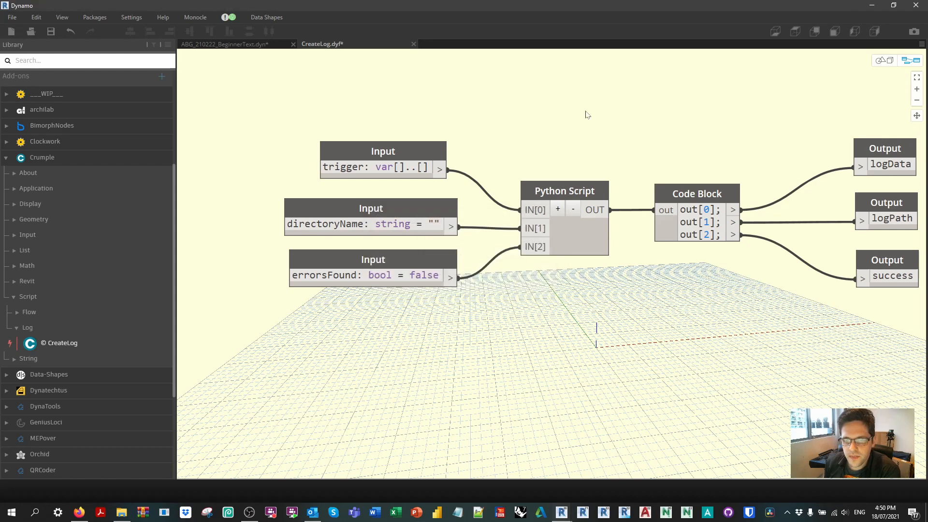
- Return to the main graph with CreateLog wired in, then exit Dynamo back to Revit
left_click(413, 44)
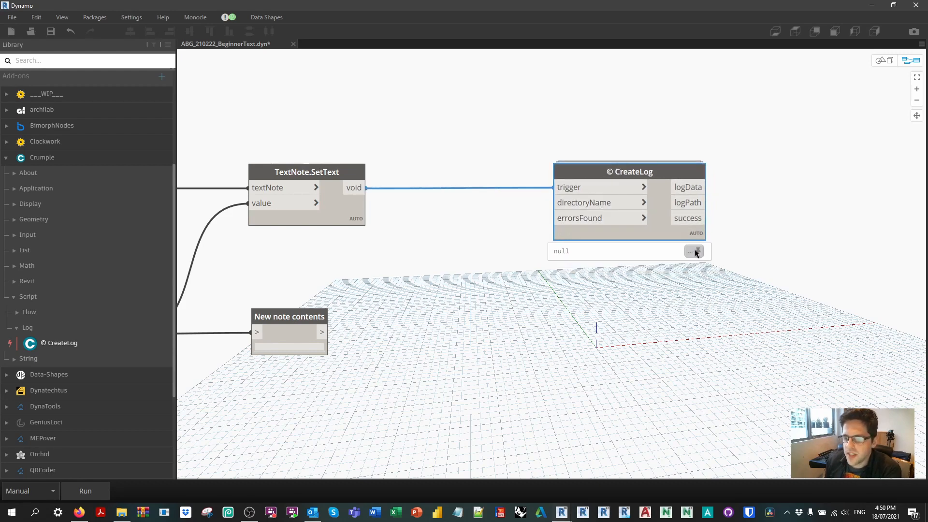
mouse_move(630, 172)
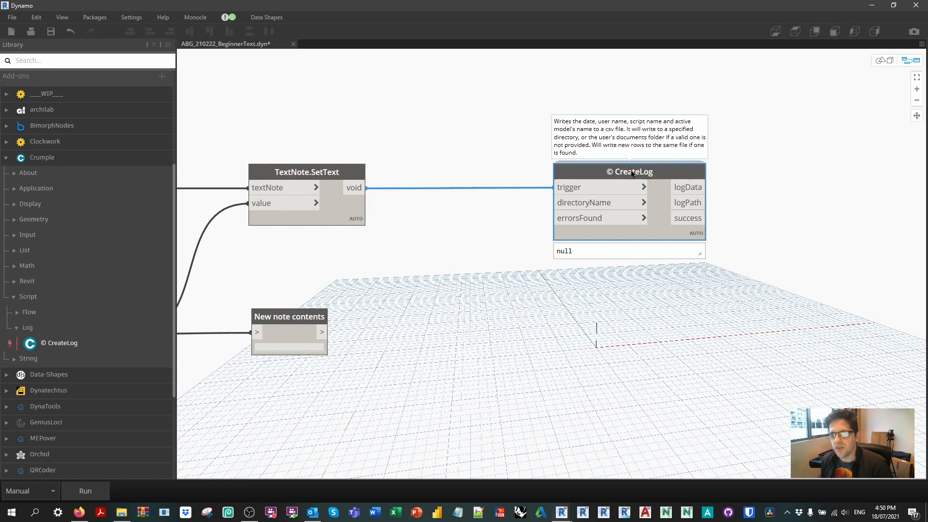
right_click(628, 171)
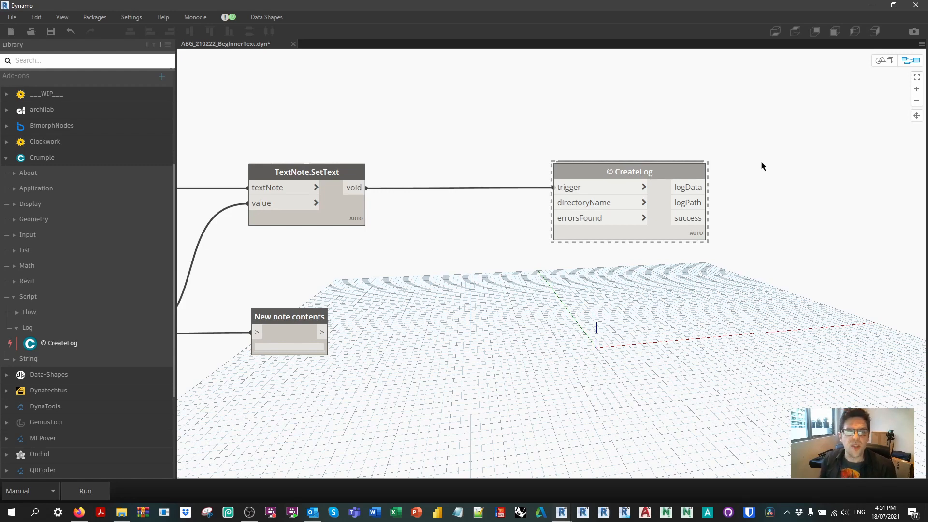
left_click(11, 17)
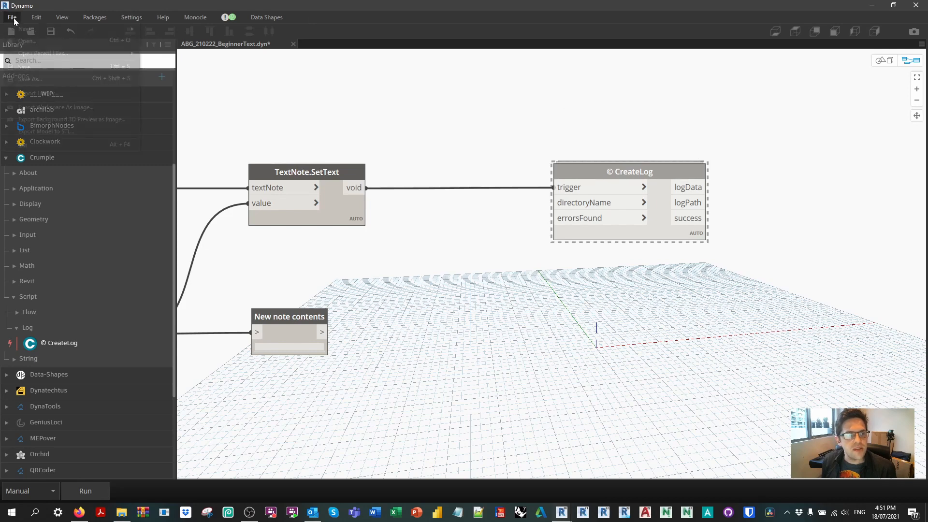
left_click(33, 78)
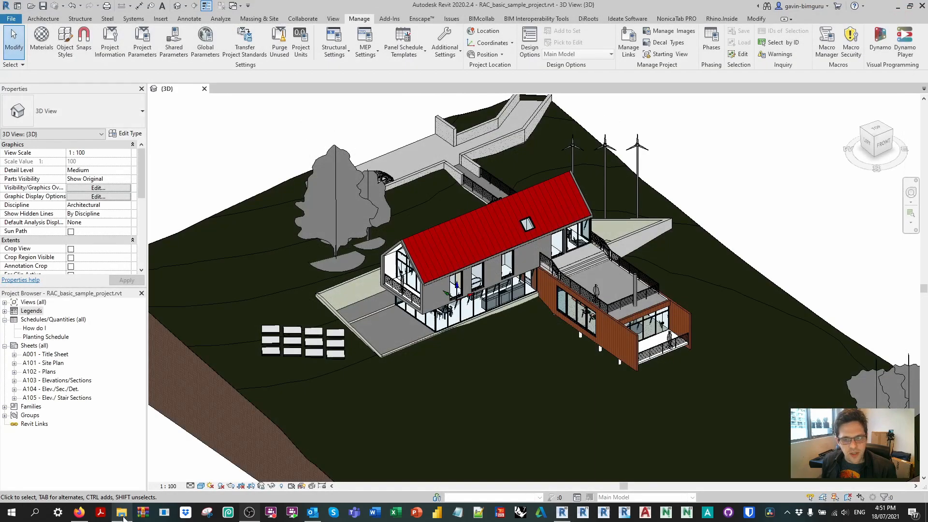
- Open DynamoLog_Gavin.csv from Documents in Notepad++
left_click(121, 512)
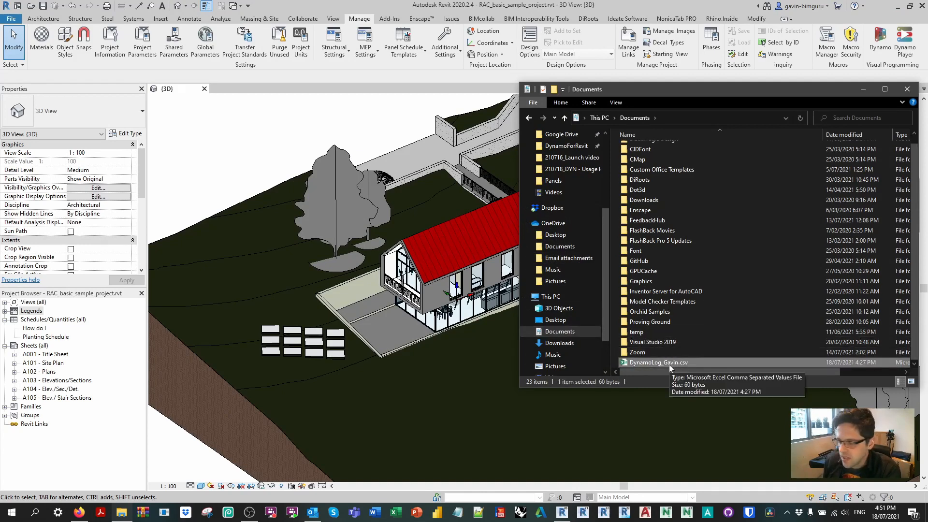
double_click(658, 362)
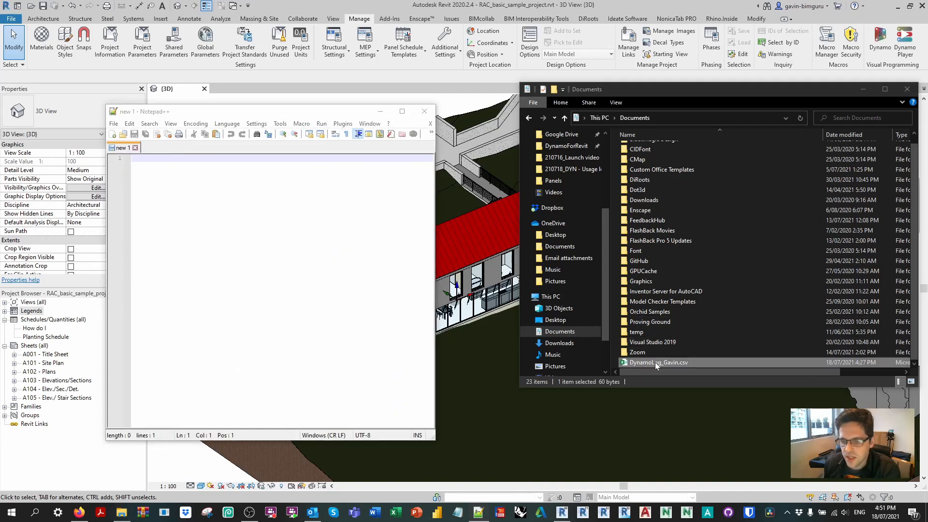
double_click(658, 362)
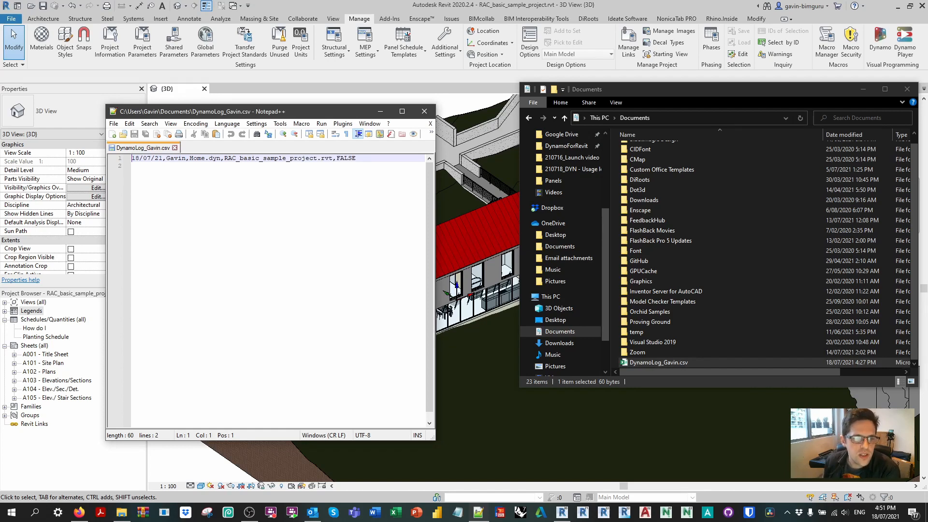
- Highlight the FALSE errors flag, close the file, delete the CSV and bring up Dynamo Player
double_click(175, 158)
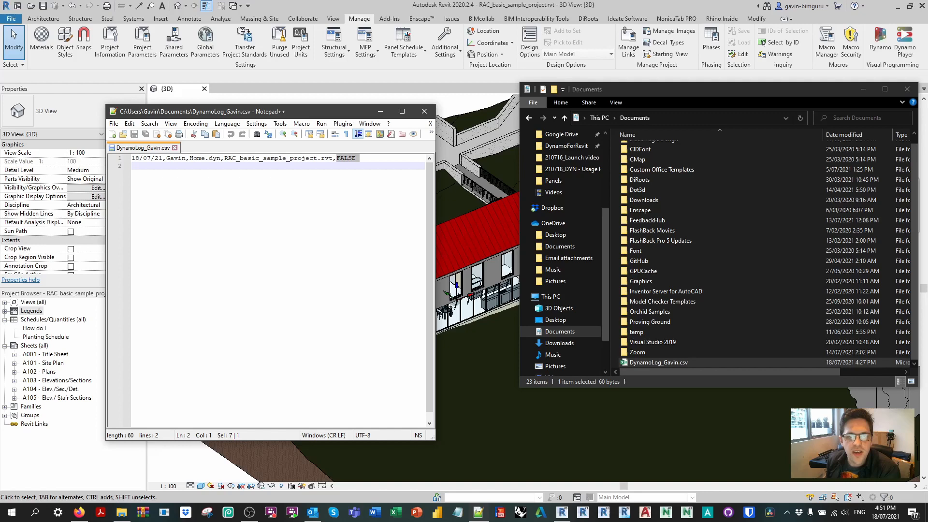
left_click(424, 111)
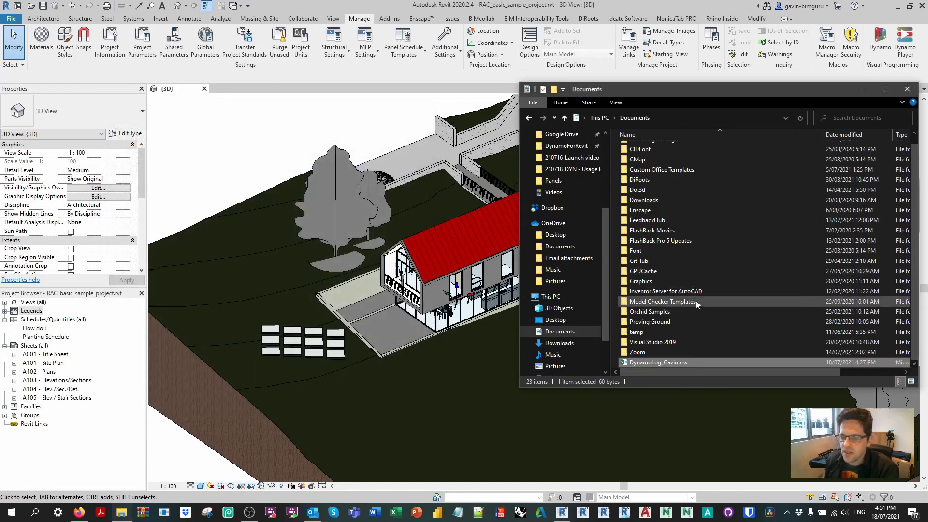
key("Delete")
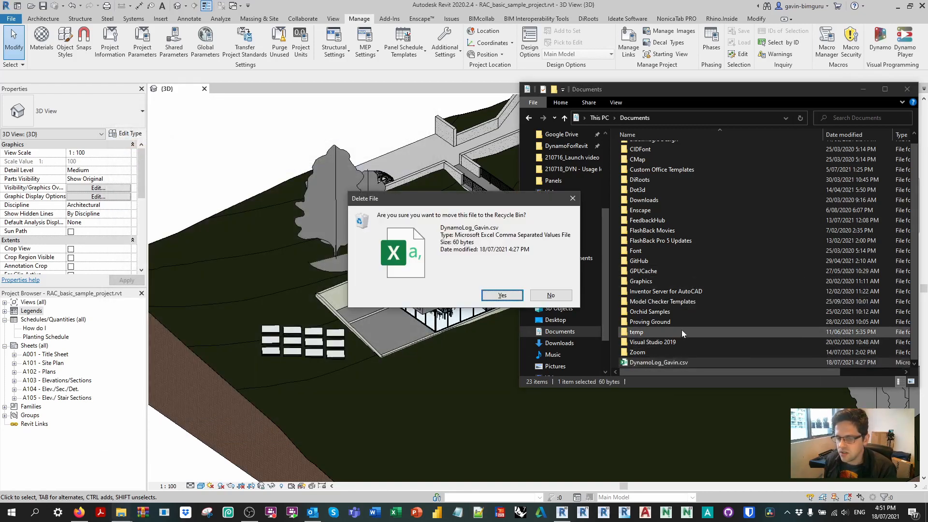
left_click(502, 295)
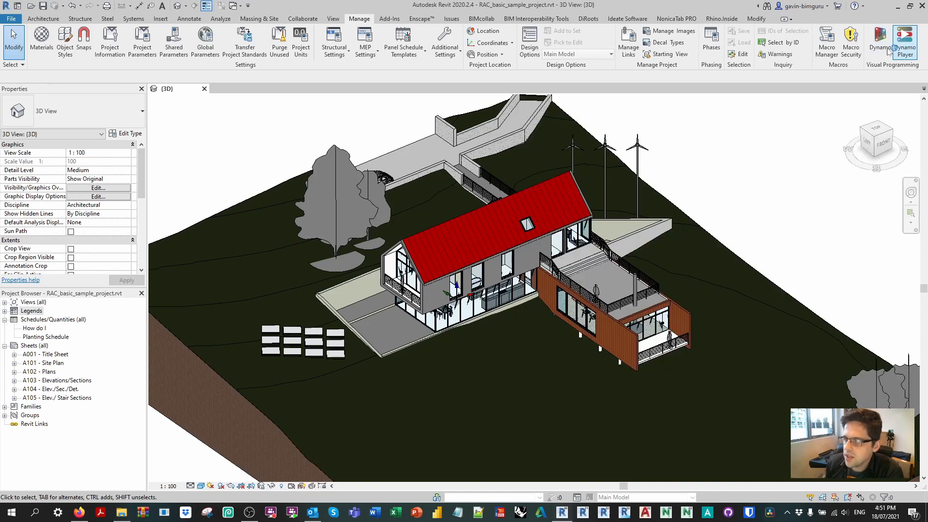
left_click(904, 42)
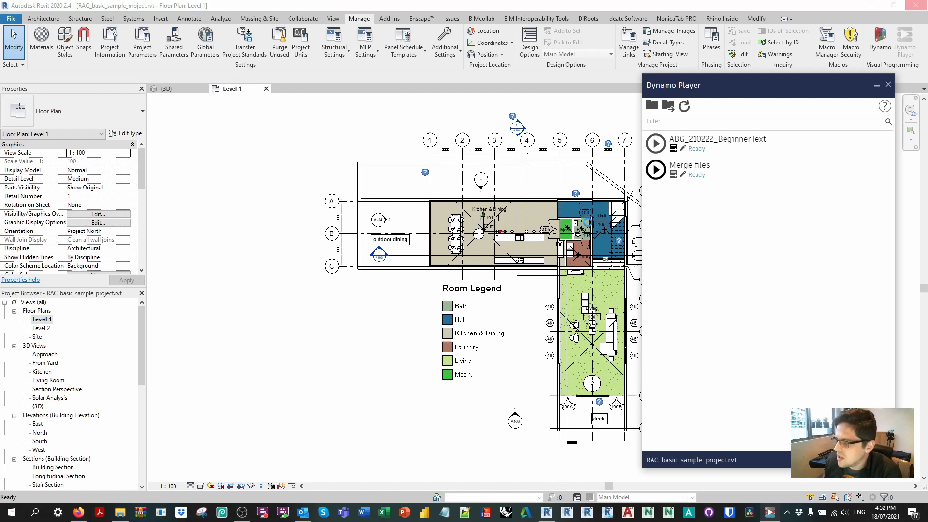
- Run BeginnerText on the three picked text notes with Upper case on, then return to Documents
left_click(654, 143)
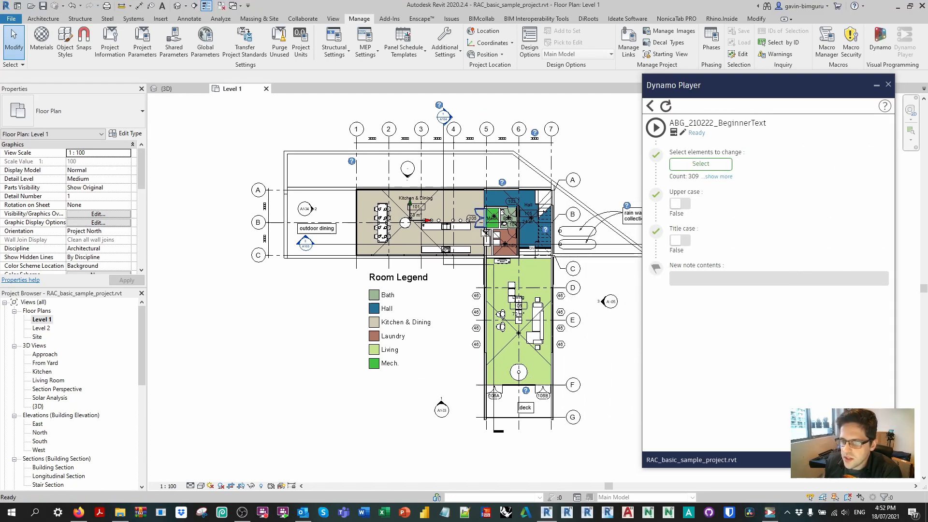
left_click(699, 164)
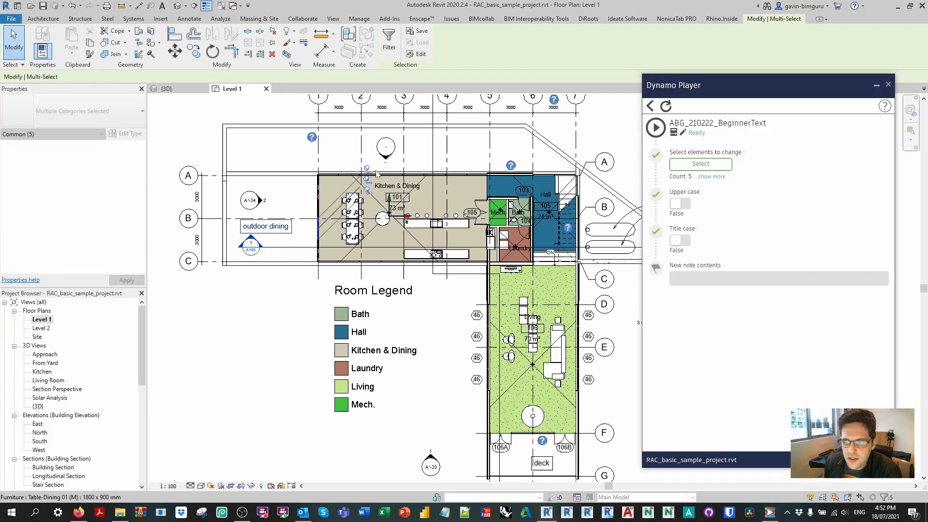
left_click(357, 18)
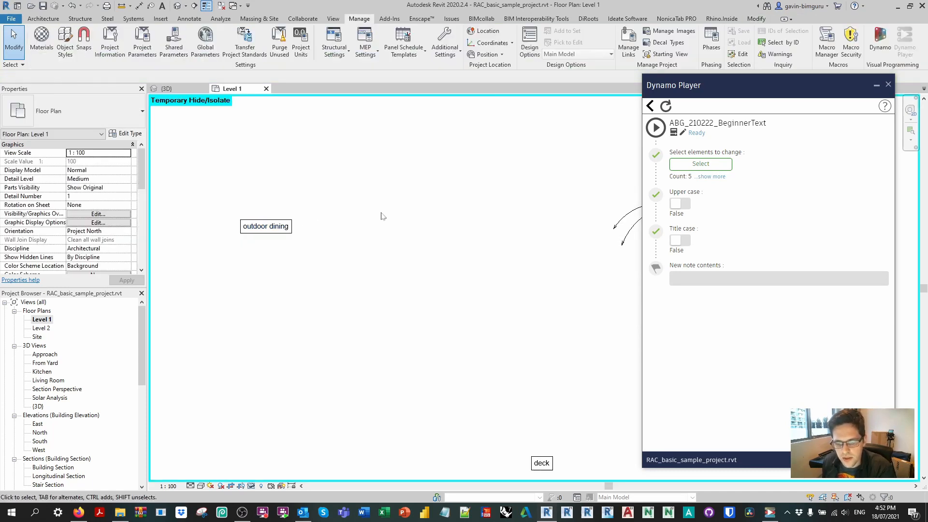
left_click(700, 164)
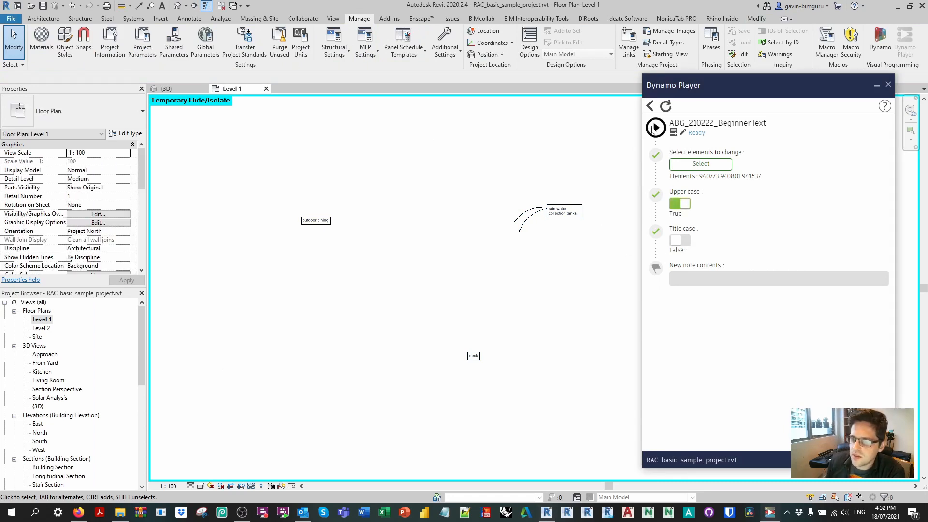
left_click(655, 128)
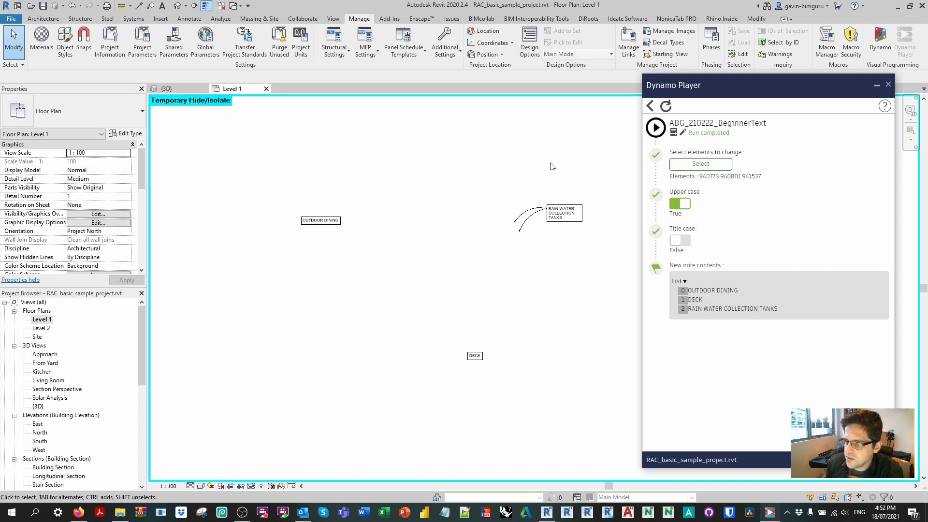
left_click(121, 512)
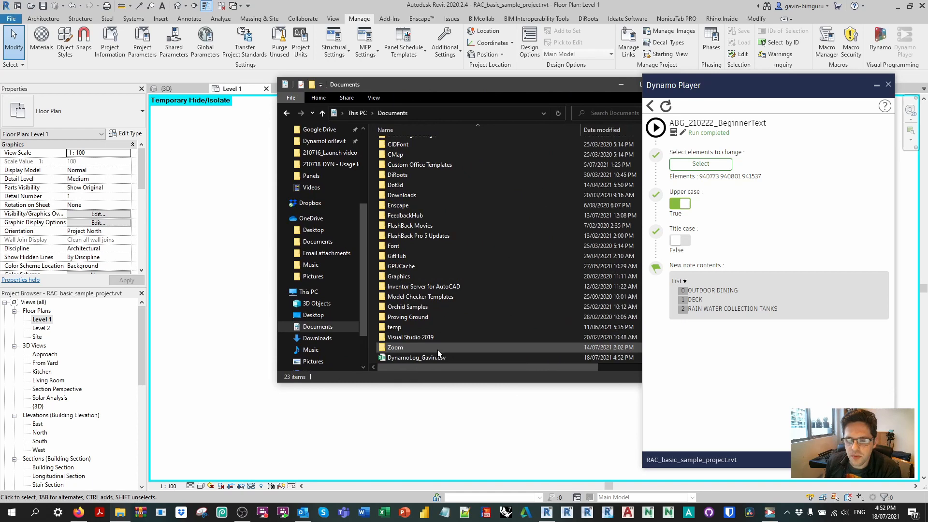
- Open the recreated DynamoLog_Gavin.csv showing the fresh BeginnerText run dated 18/07/21
left_click(414, 357)
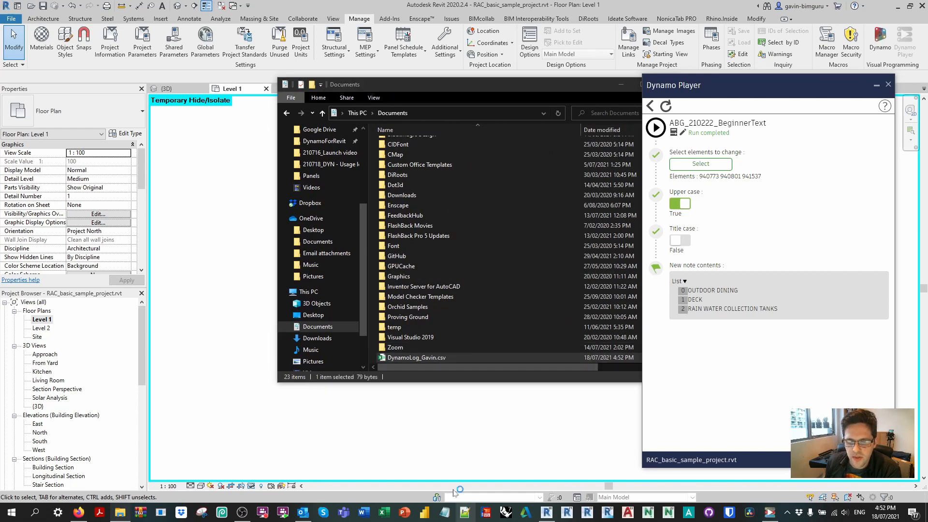
double_click(415, 358)
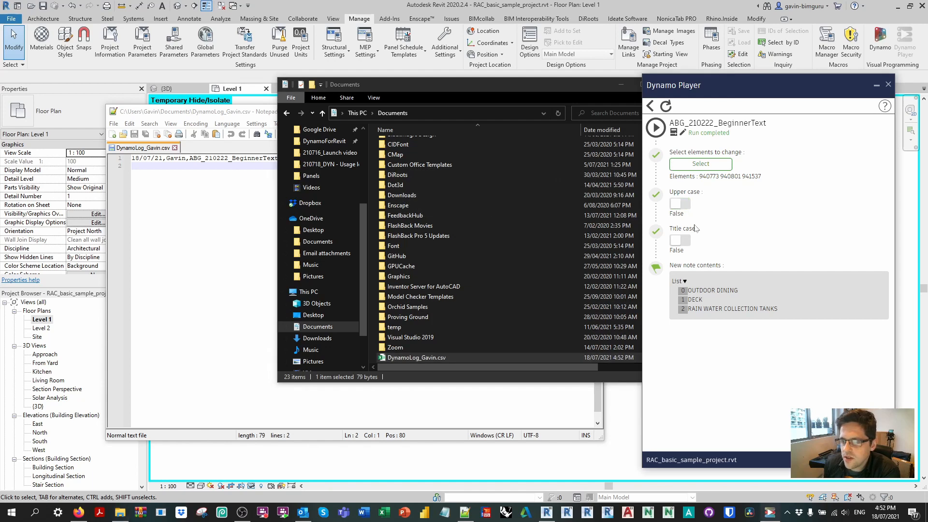
- Run ABG_210222_BeginnerText with title case on, then reload the log file in Notepad++
left_click(676, 239)
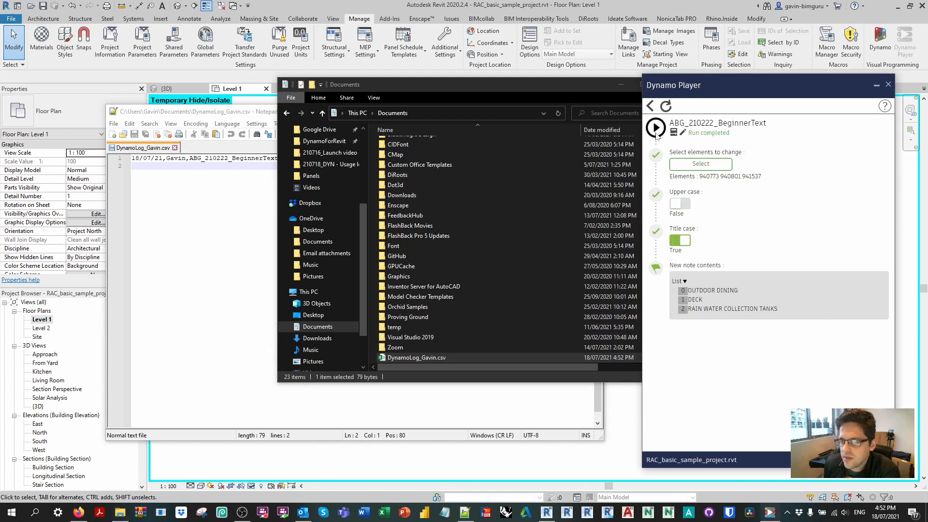
left_click(655, 128)
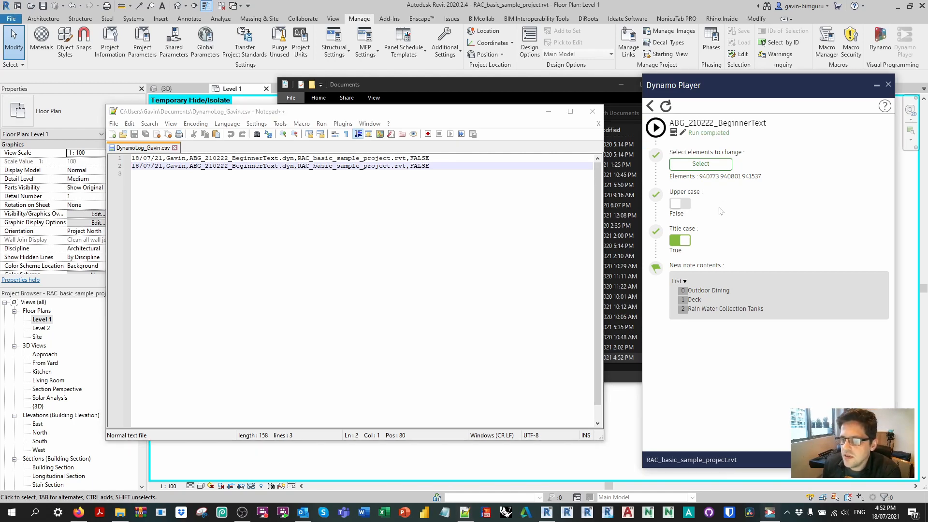
left_click(655, 128)
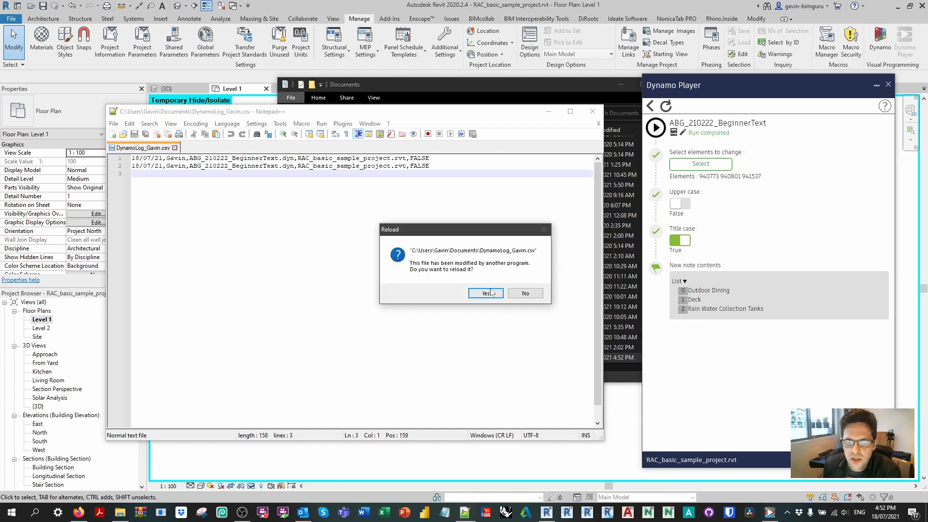
left_click(485, 292)
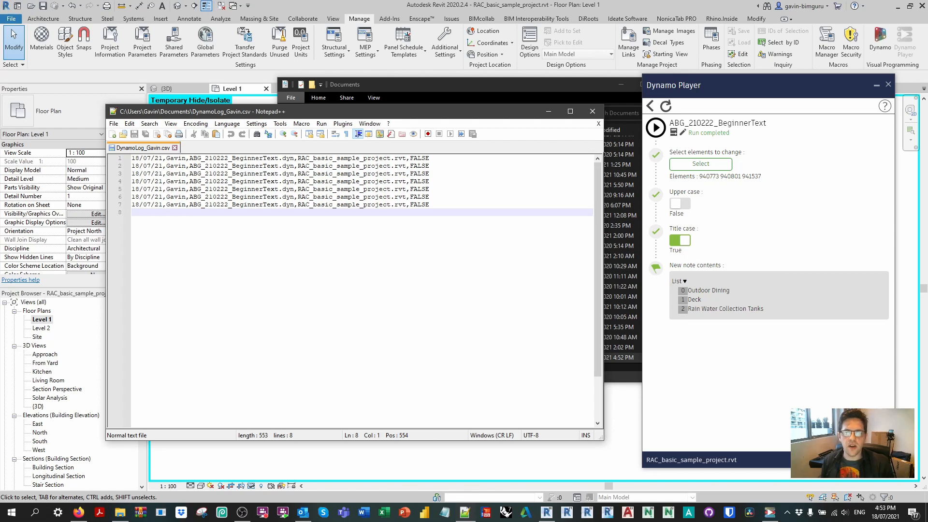
mouse_move(671, 210)
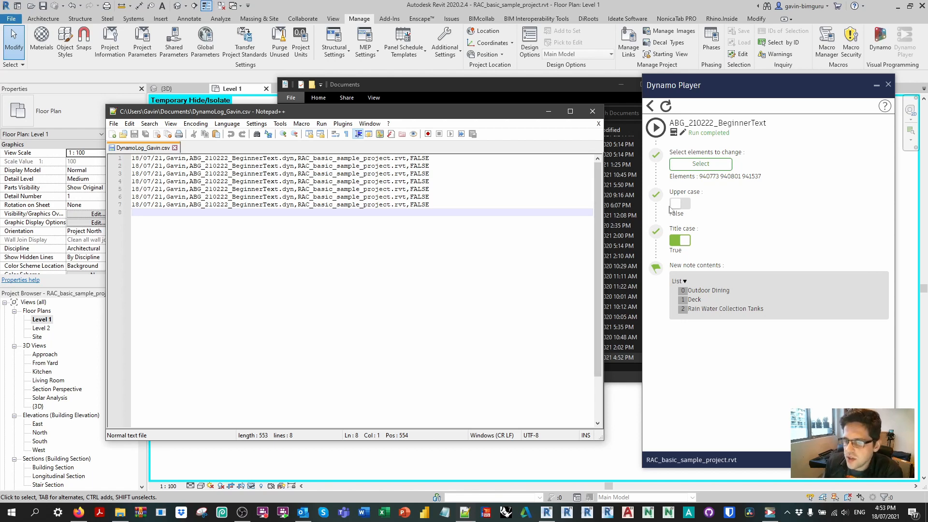
- Run the text note script once more and reload the changed log file again
left_click(654, 128)
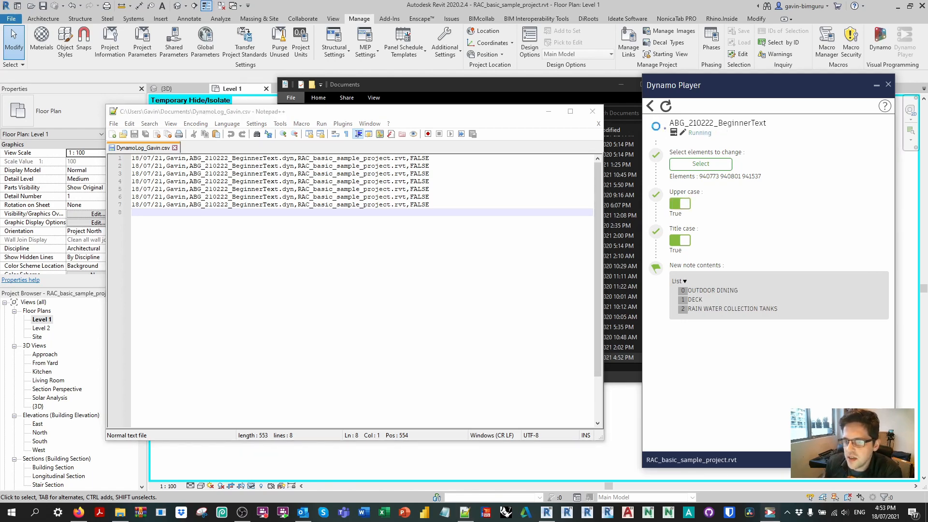
left_click(656, 129)
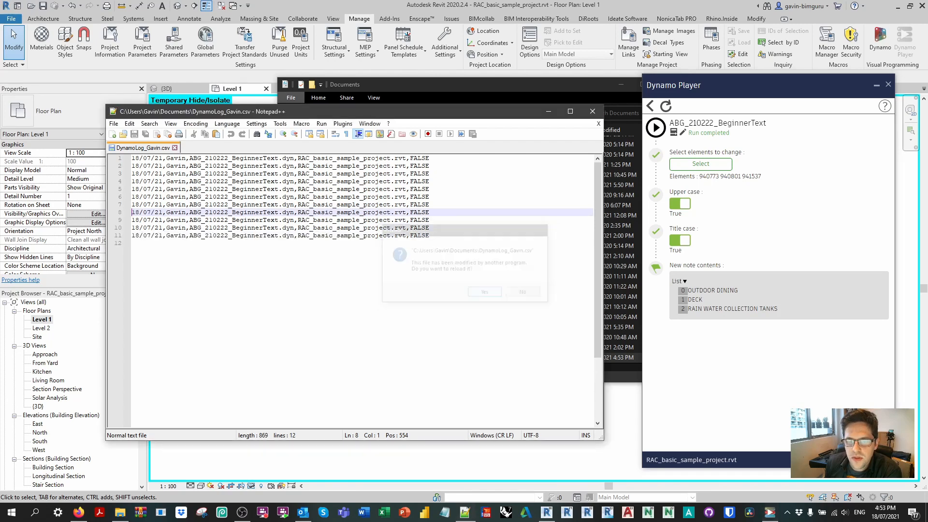
left_click(522, 291)
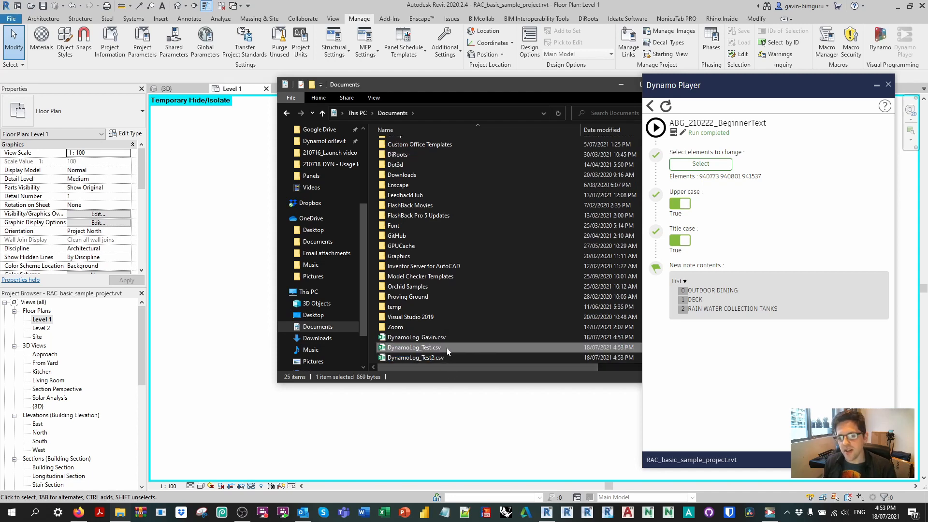
mouse_move(447, 348)
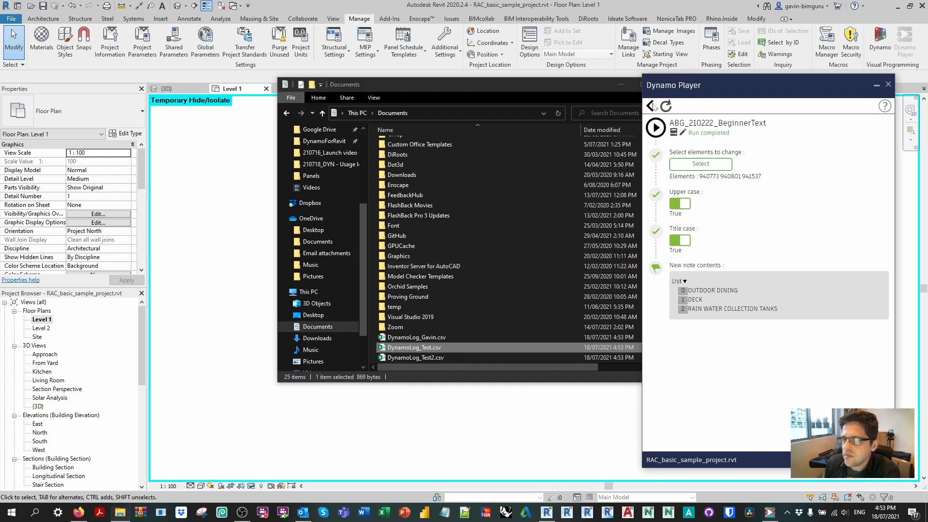
- Start Dynamo from Revit's Manage tab after reviewing the three DynamoLog CSVs
left_click(649, 107)
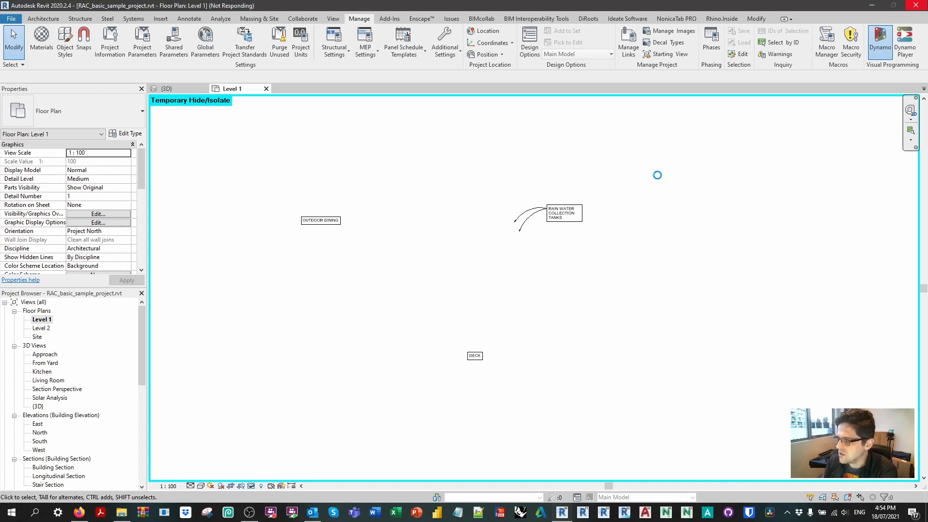
- Browse to the 210718 folder and load the Merge files.dyn graph
left_click(879, 42)
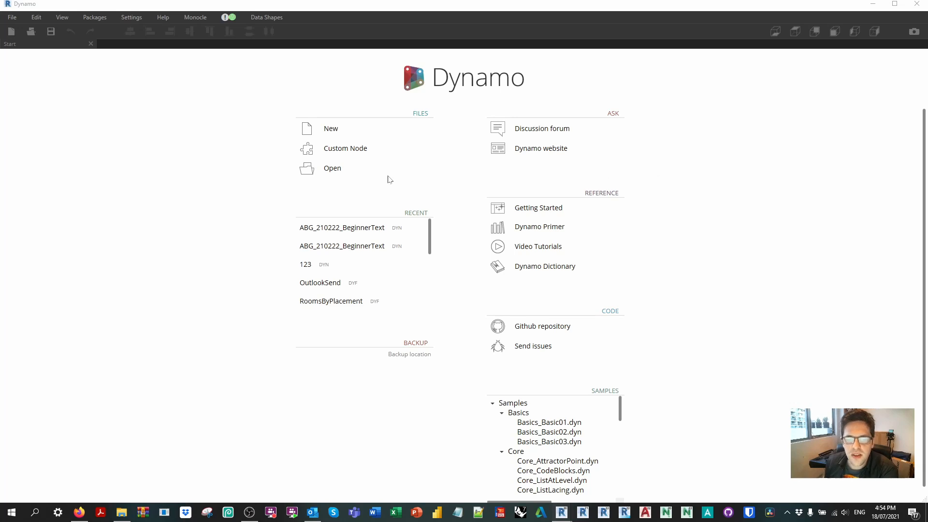
left_click(331, 169)
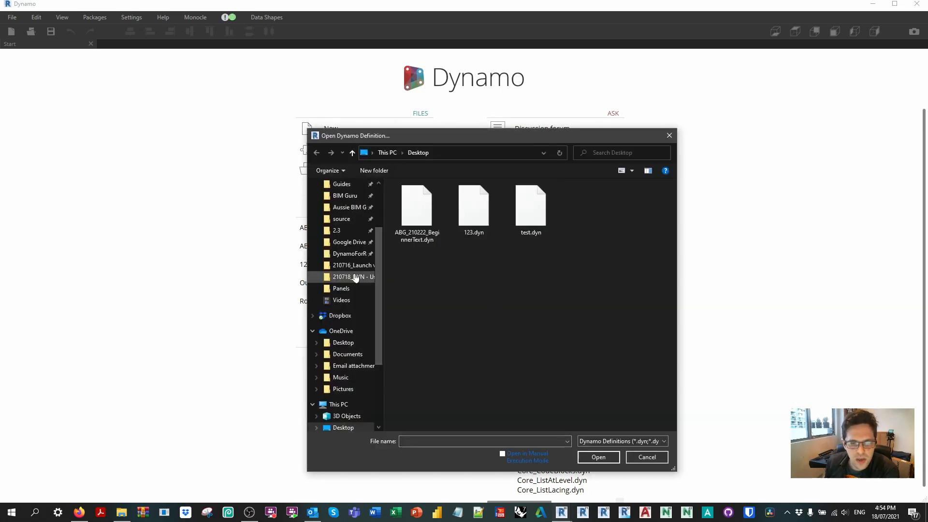
left_click(645, 457)
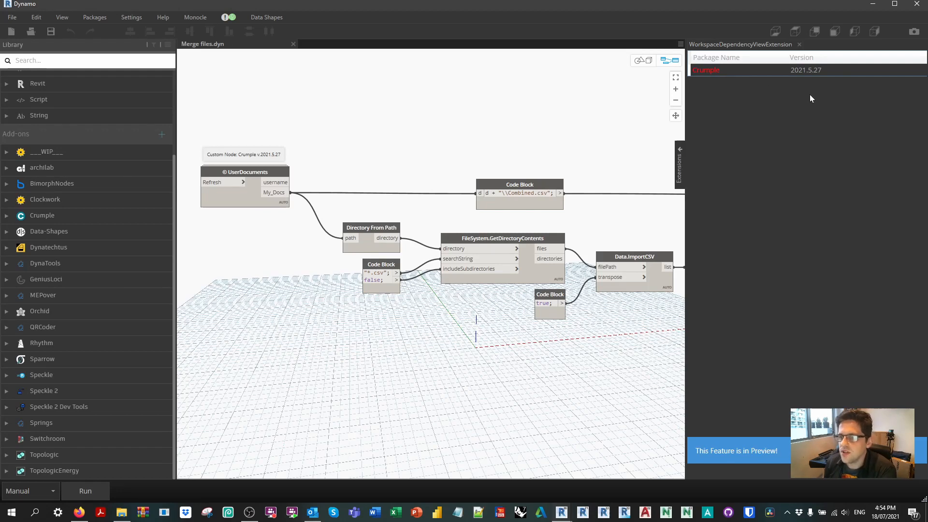
- Dismiss the Workspace Dependency View Extension panel to show the Crumple UserDocuments nodes
left_click(799, 44)
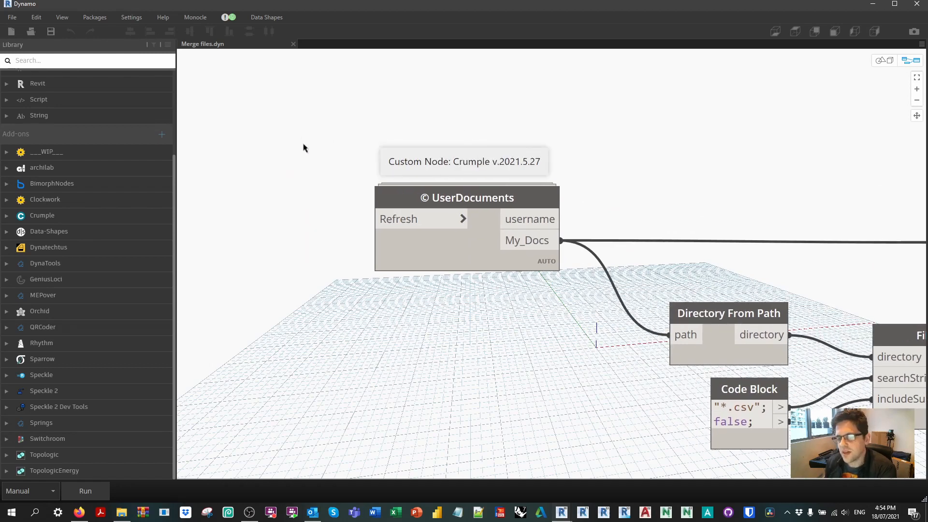
left_click(526, 239)
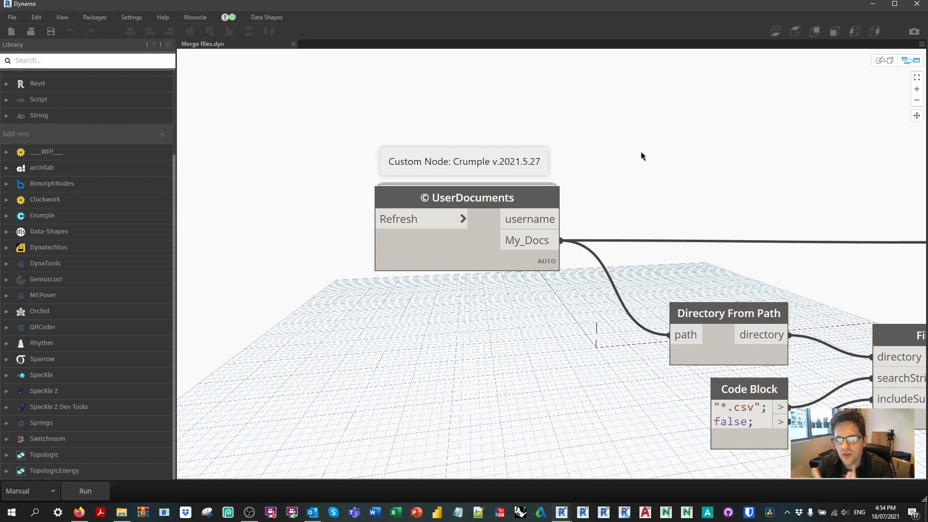
mouse_move(623, 133)
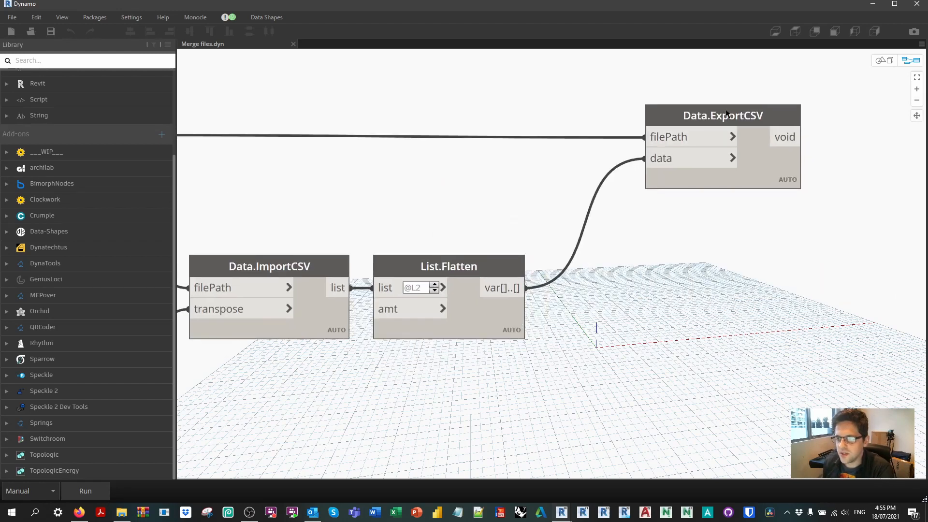
- Run the merge graph and review the 165 imported log rows in Data.ImportCSV and List.Flatten previews
left_click(722, 115)
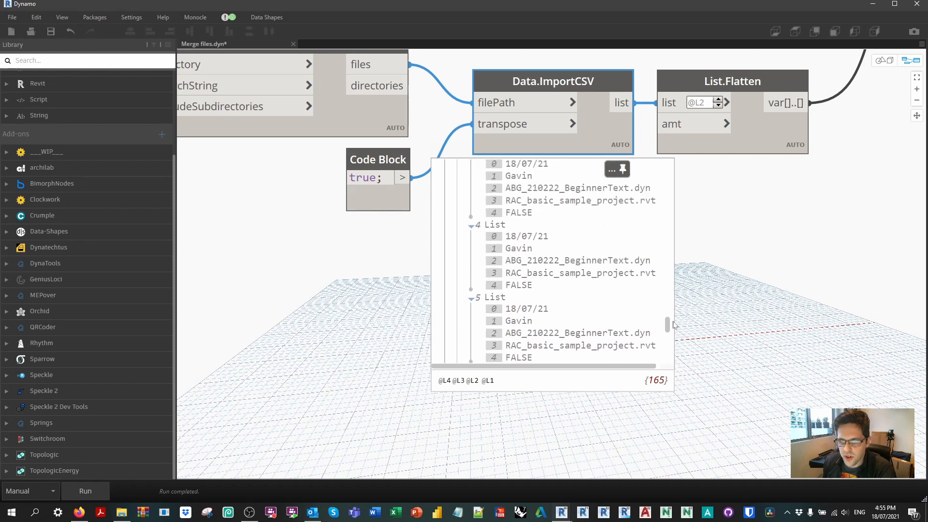
scroll("up", 3)
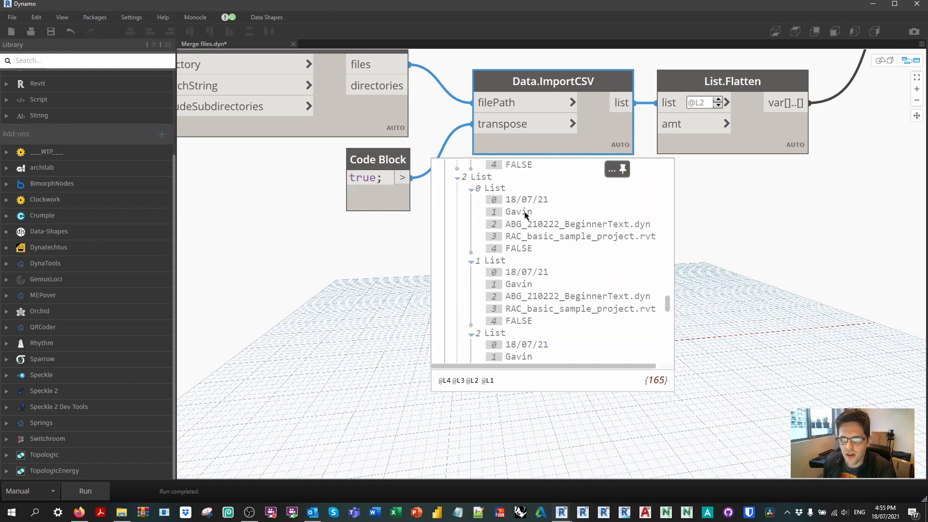
scroll("down", 3)
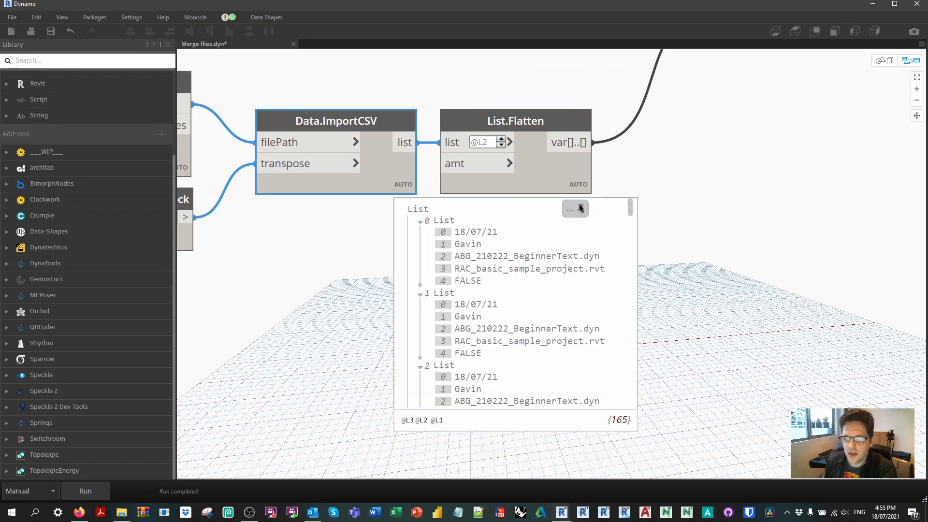
scroll("down", 3)
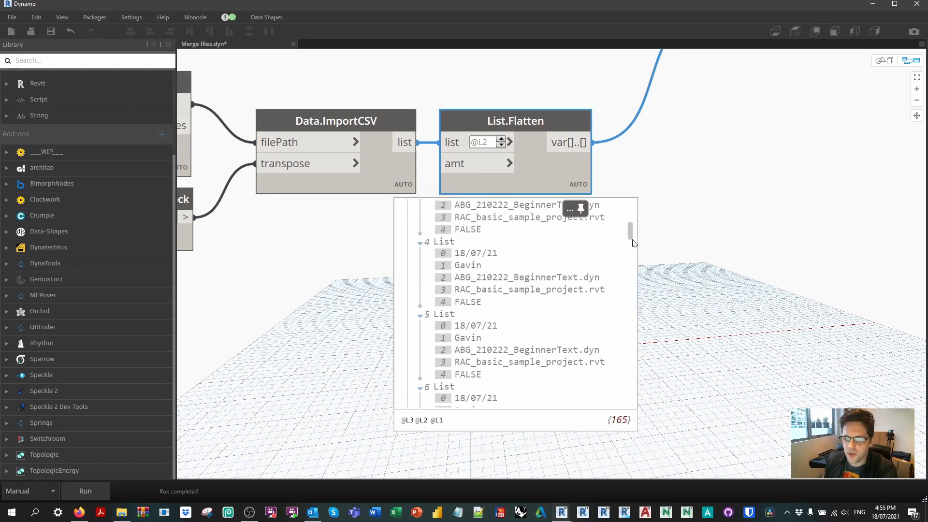
scroll("down", 3)
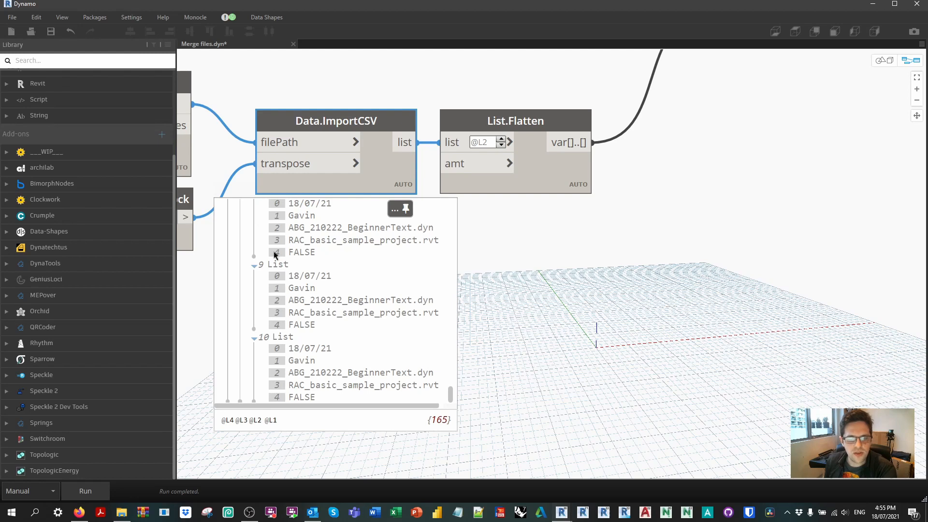
mouse_move(396, 212)
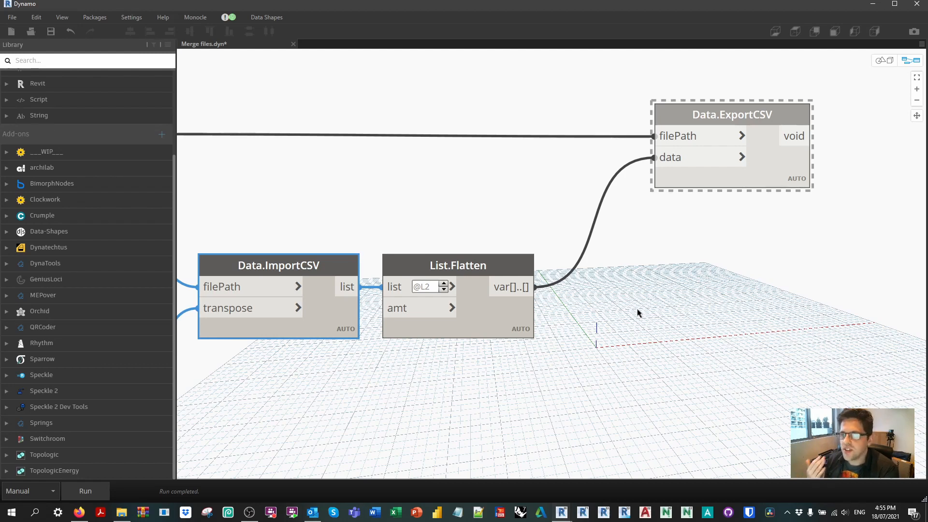
right_click(731, 114)
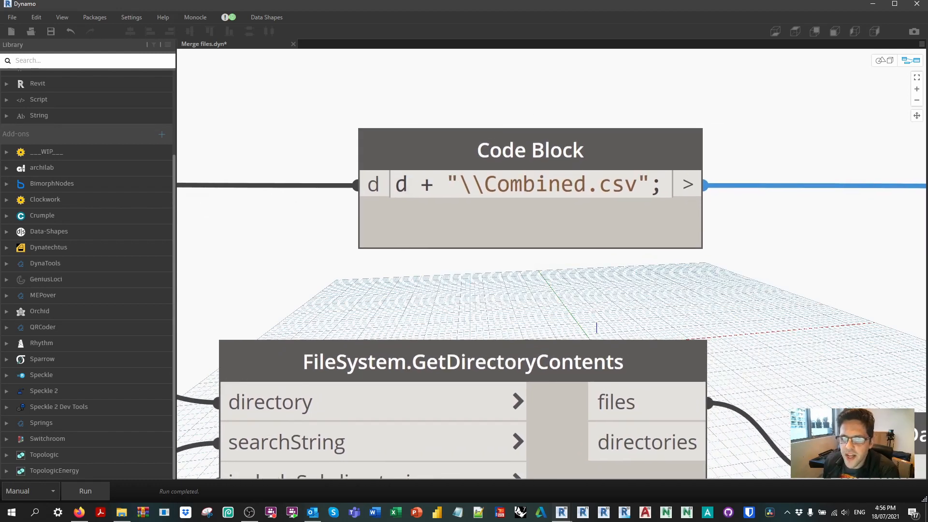
double_click(470, 183)
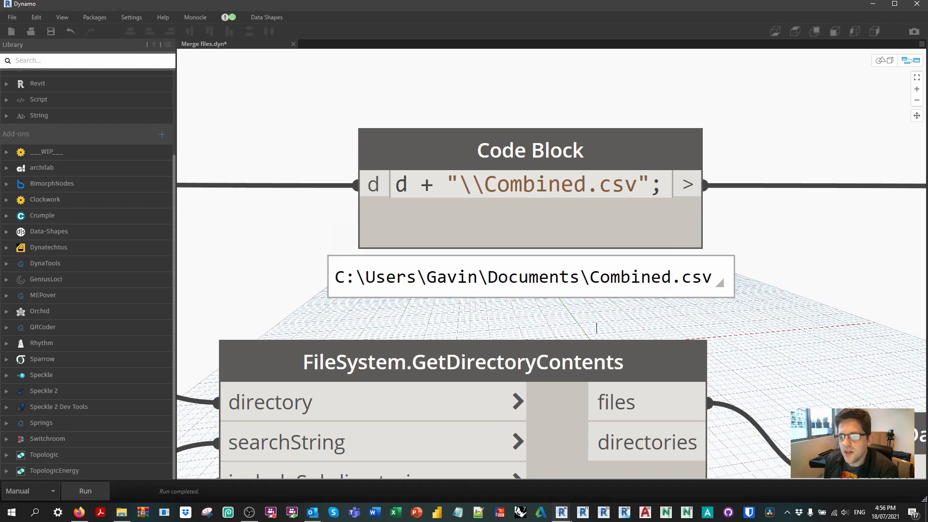
mouse_move(602, 171)
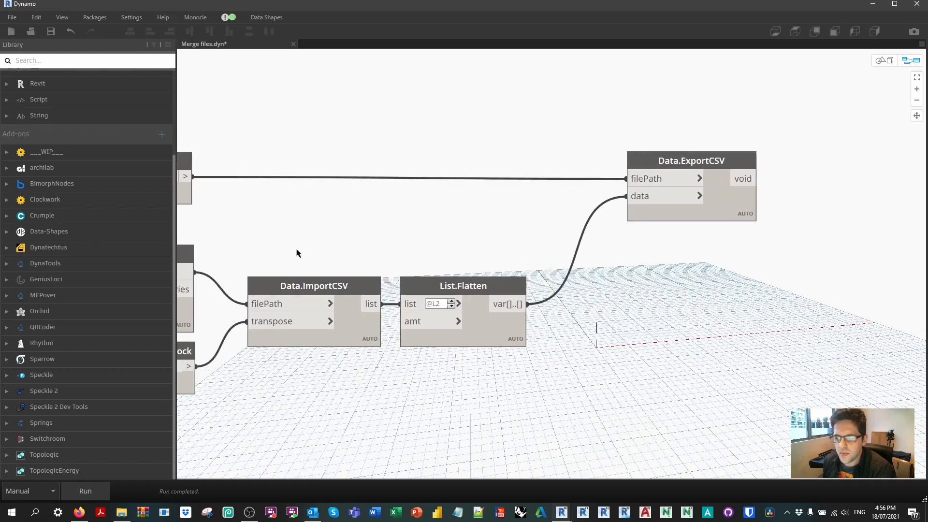
mouse_move(145, 499)
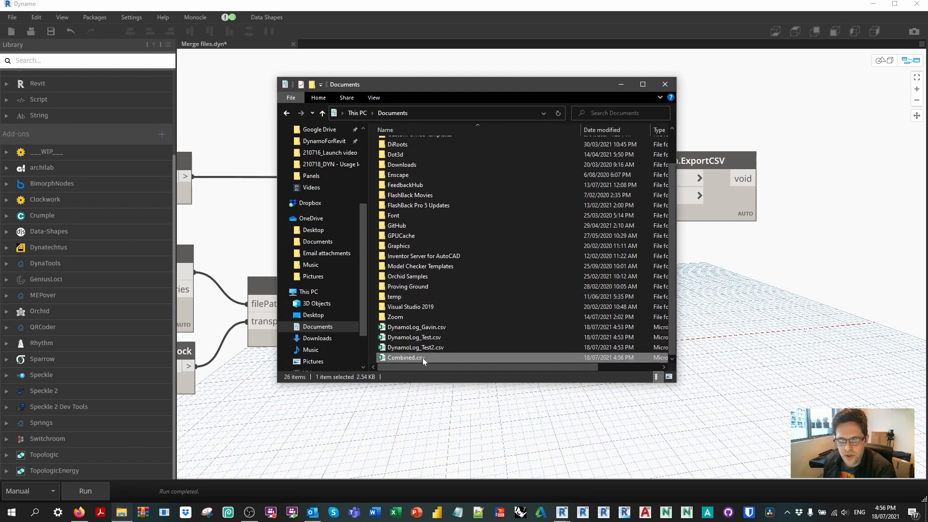
- Load Combined.csv from Documents into Notepad++, showing its 33 merged log rows
double_click(415, 327)
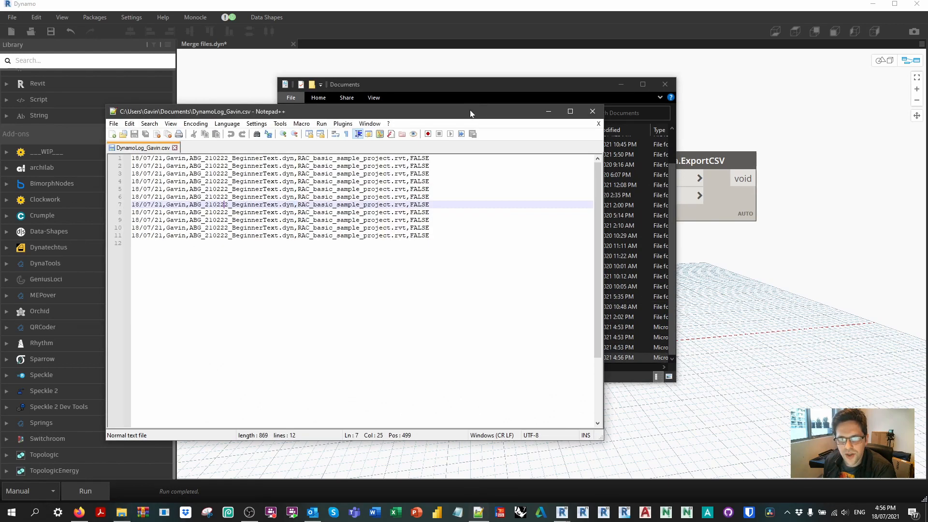
left_click(471, 84)
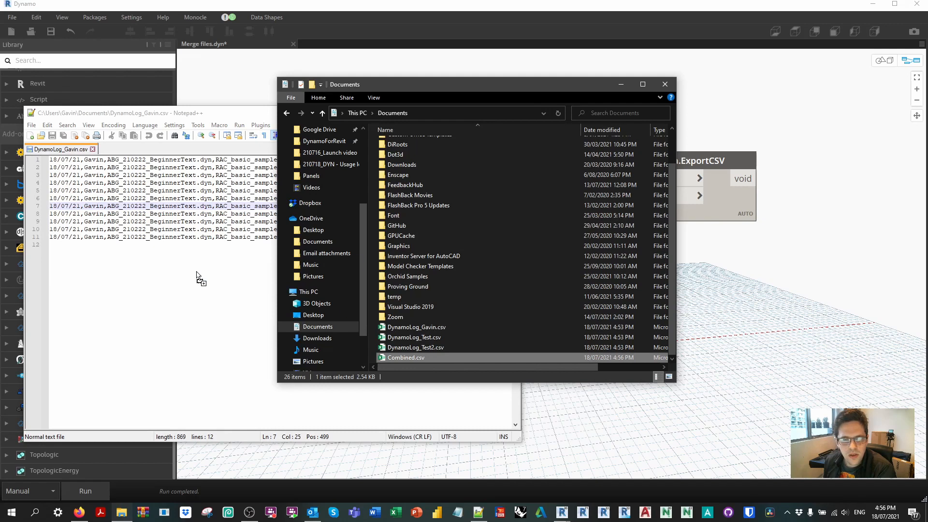
double_click(404, 358)
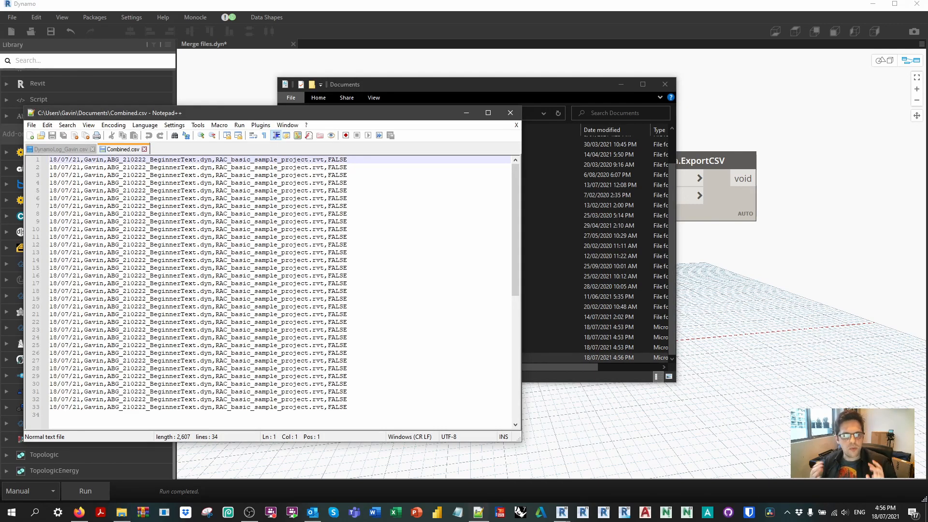